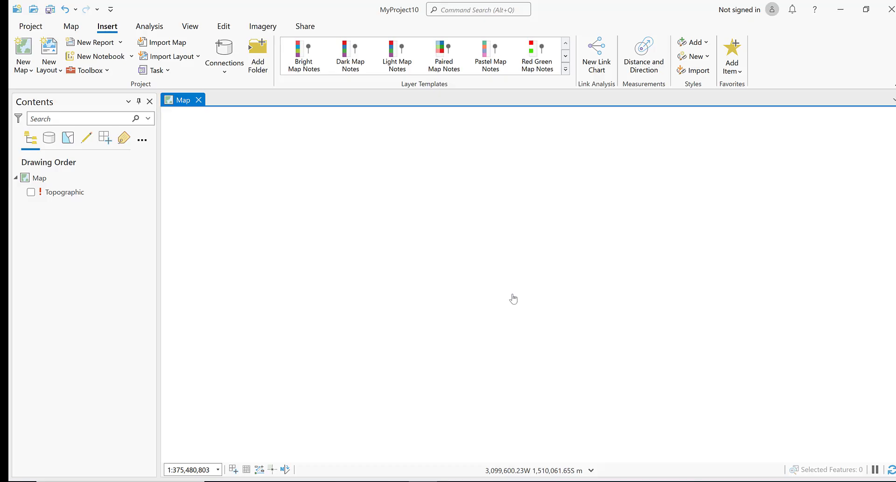
pyautogui.moveTo(324, 176)
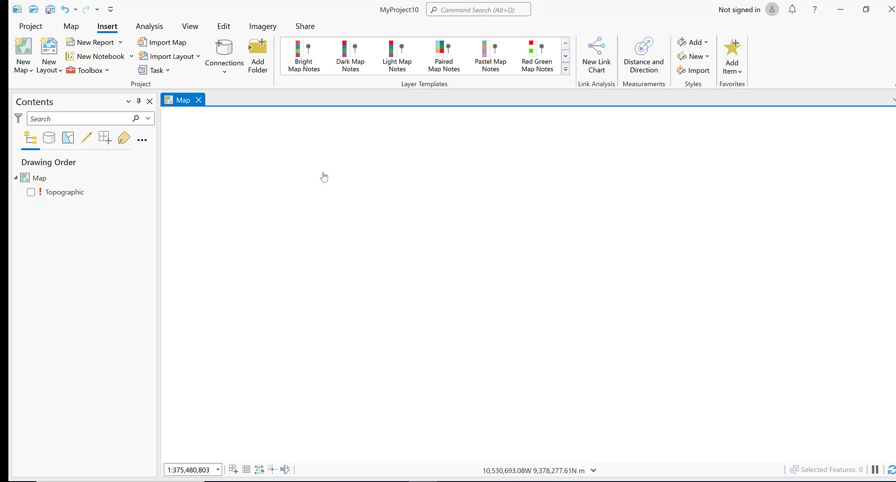
pyautogui.moveTo(321, 245)
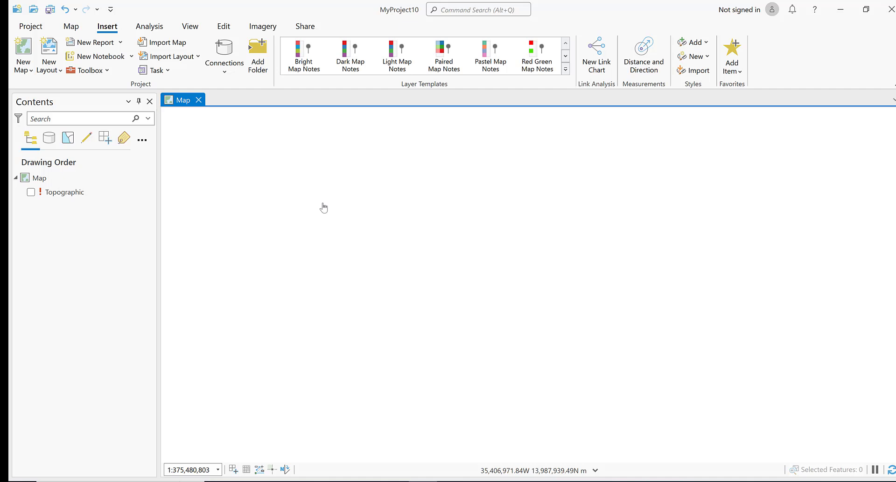
pyautogui.moveTo(135, 405)
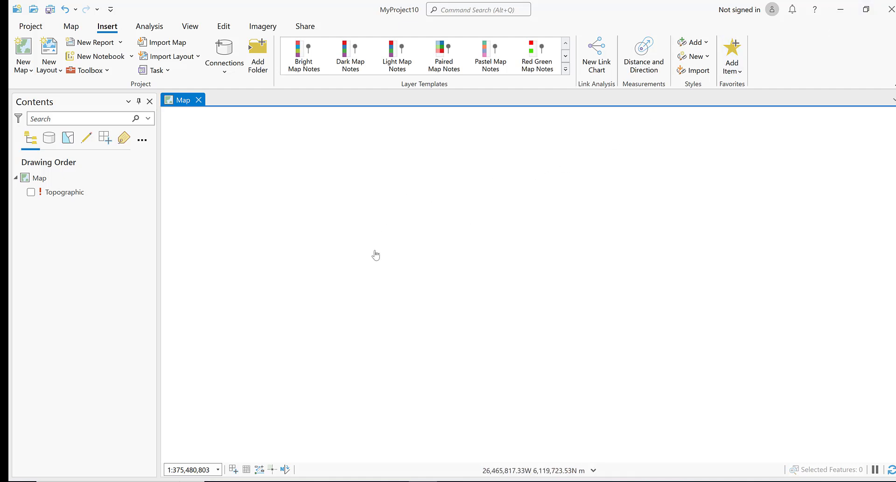
pyautogui.moveTo(267, 283)
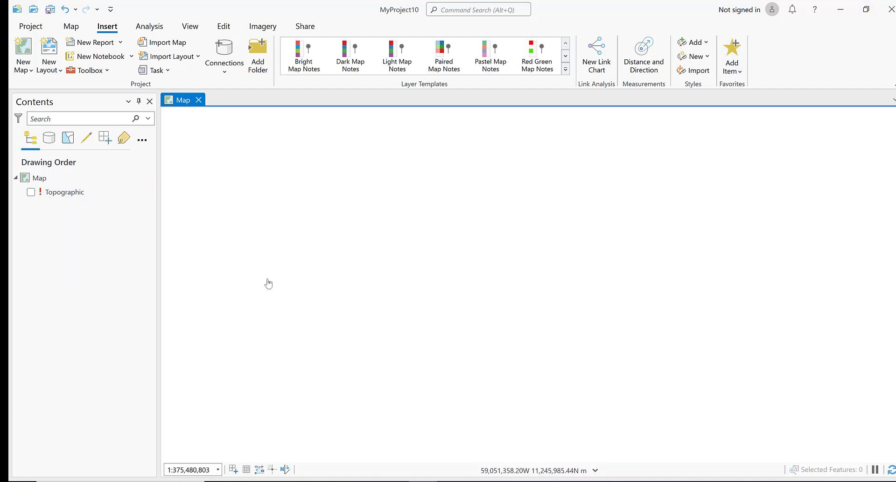
# - Switch the ribbon to the Map commands for adding data
pyautogui.click(71, 26)
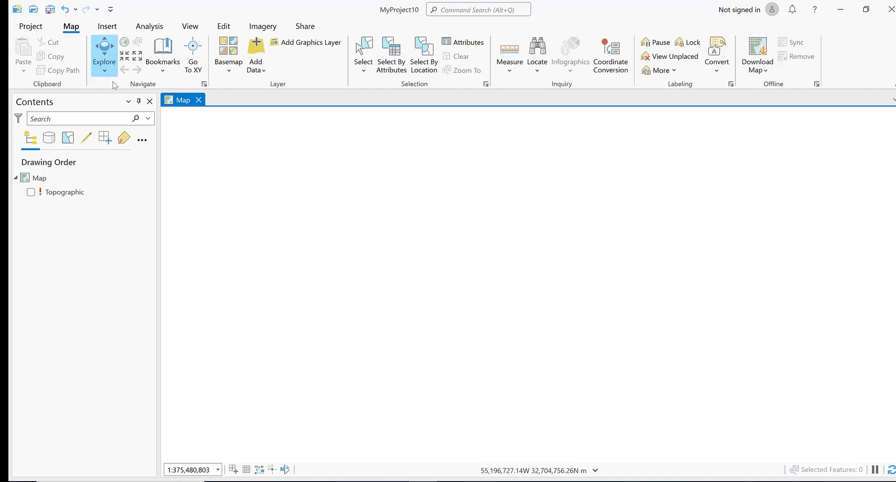
# - Browse from Add Data up to the D: drive and into the Other > You Tube folder
pyautogui.click(255, 52)
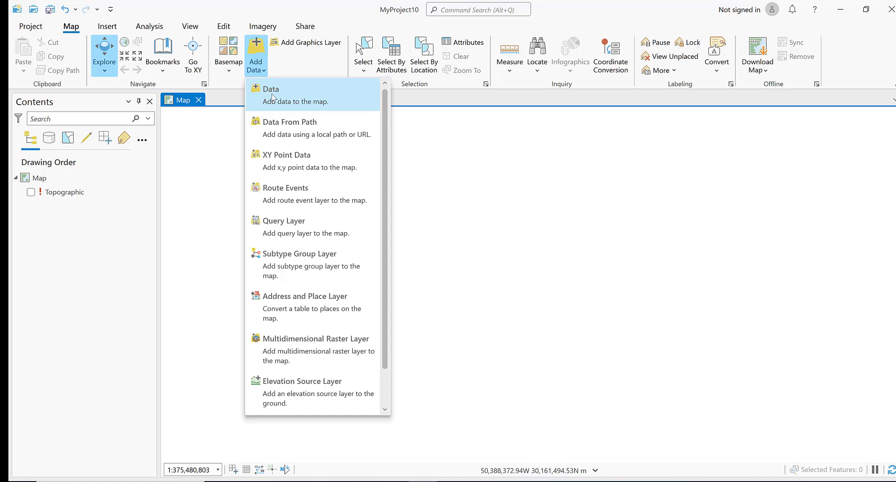
pyautogui.click(271, 89)
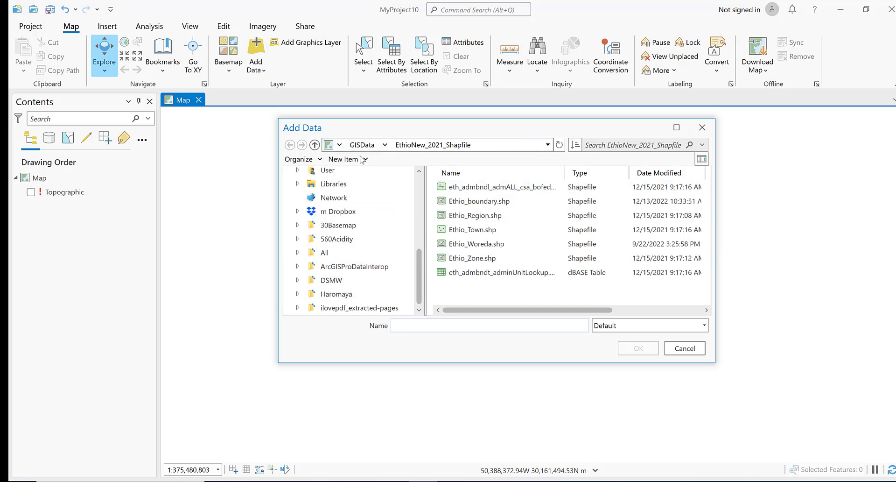
pyautogui.click(315, 145)
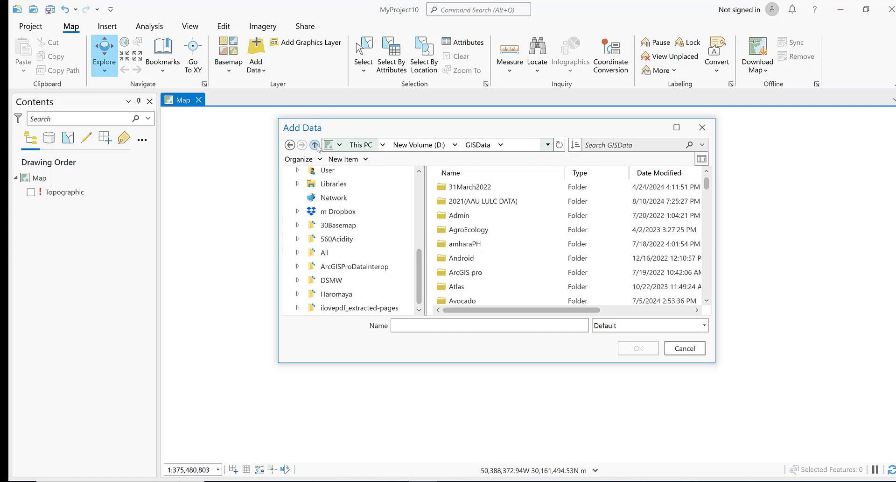
pyautogui.click(315, 145)
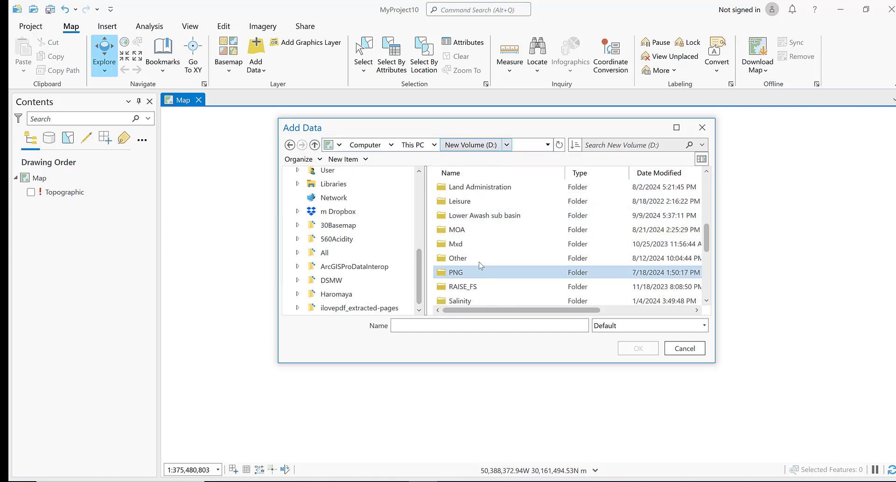
pyautogui.click(467, 257)
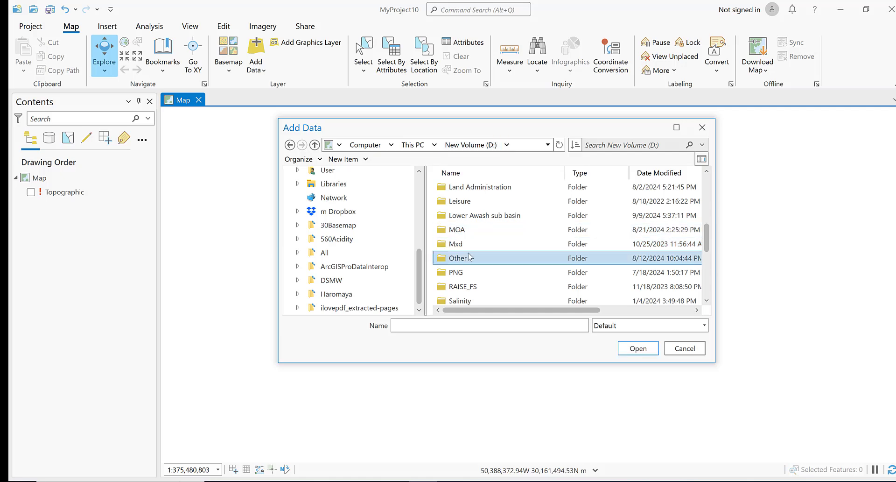
pyautogui.doubleClick(457, 257)
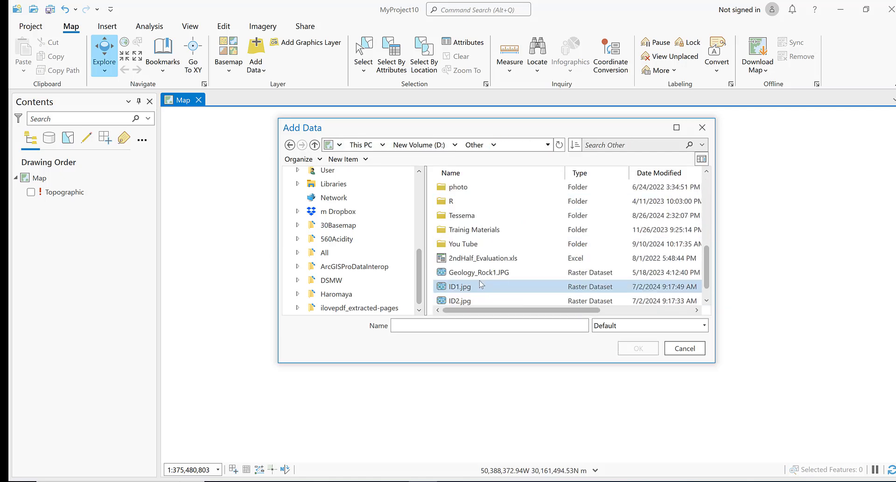
pyautogui.doubleClick(463, 244)
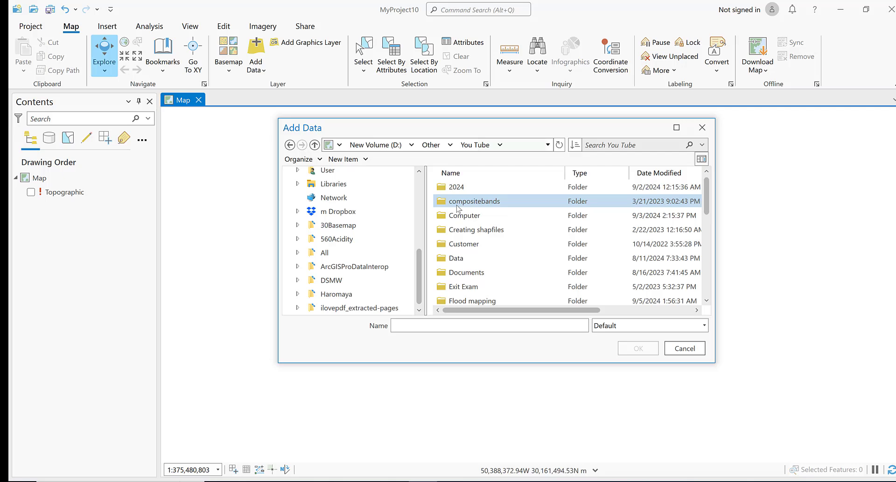
# - Add Abay_Basin.shp from that folder to the map
pyautogui.scroll(-3)
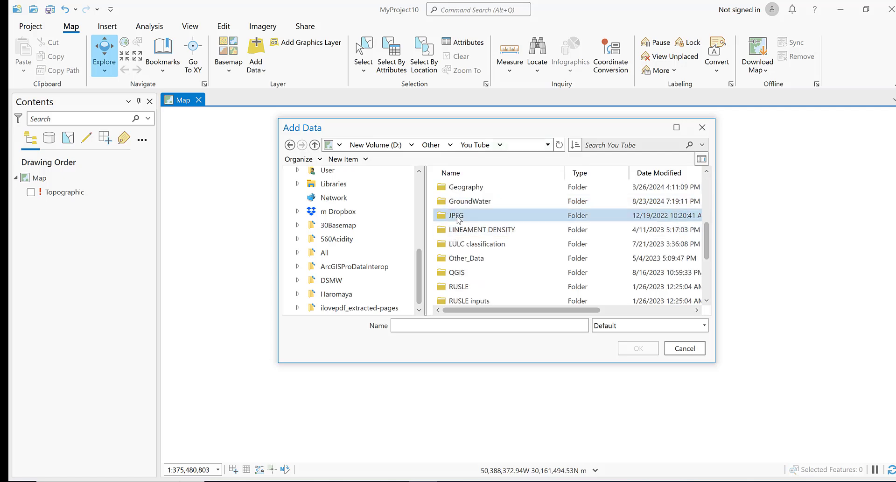
pyautogui.click(686, 348)
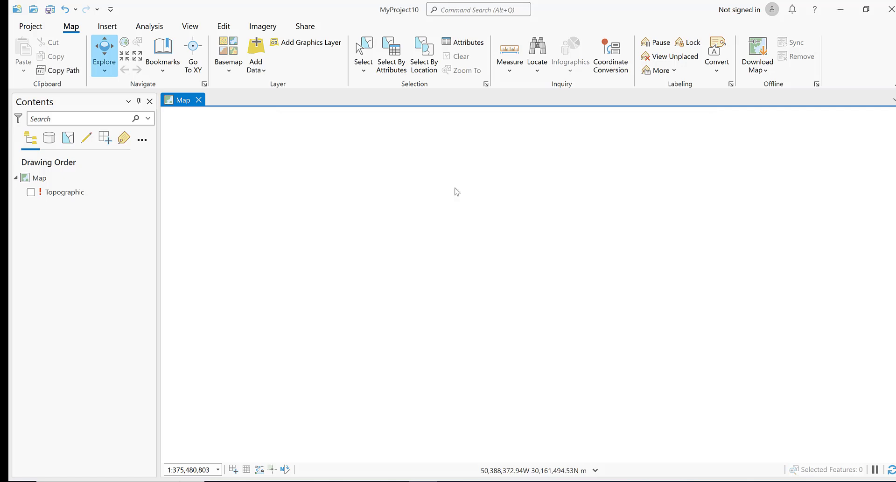
pyautogui.click(255, 50)
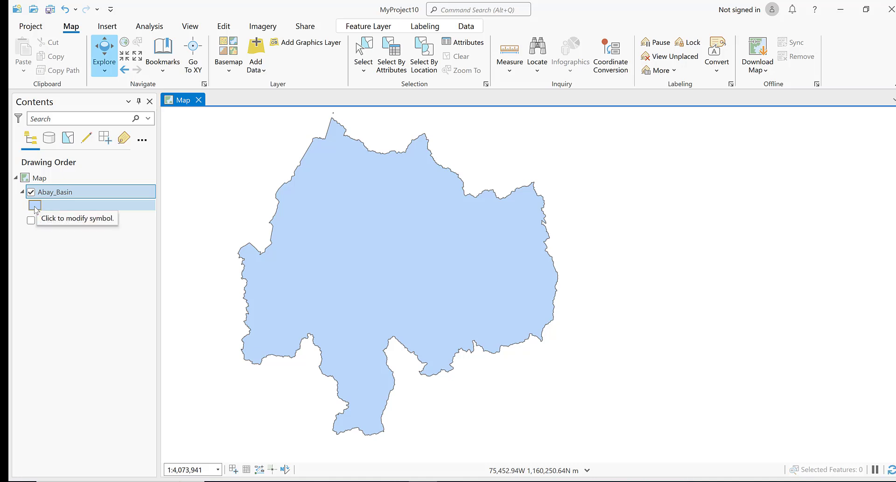
# - Change the Abay_Basin symbol to Black Outline with no fill
pyautogui.click(34, 204)
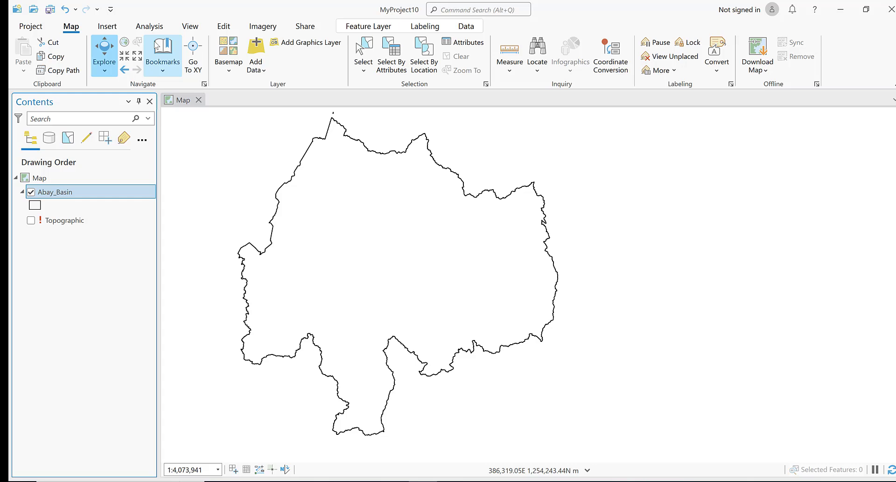
pyautogui.click(255, 53)
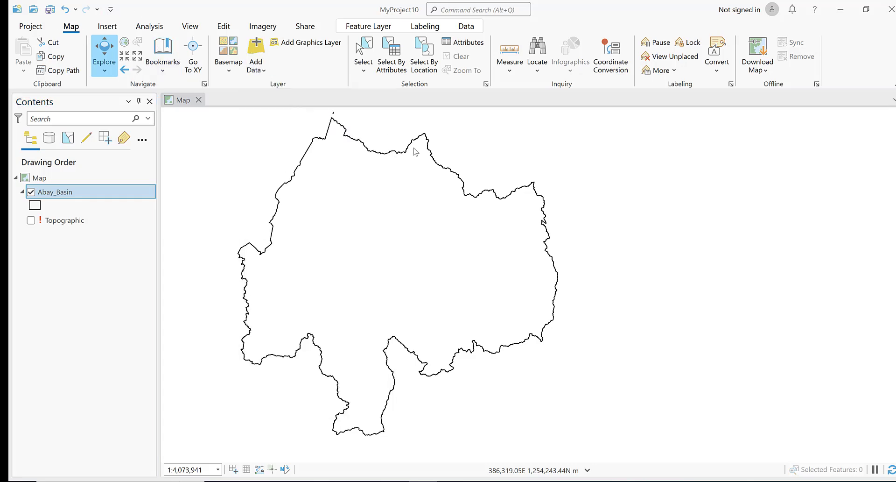
# - Add DEM.tif from D:\GISData\DEM_250 to the map beneath the basin outline
pyautogui.click(253, 52)
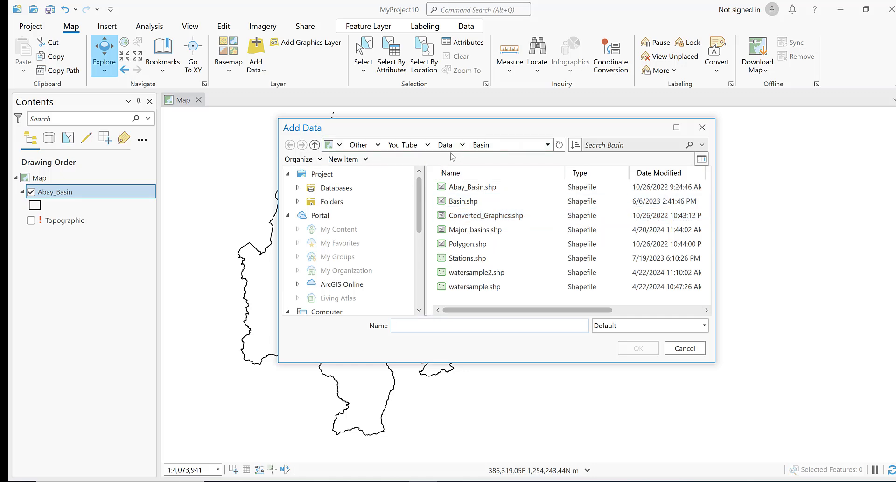
pyautogui.click(313, 144)
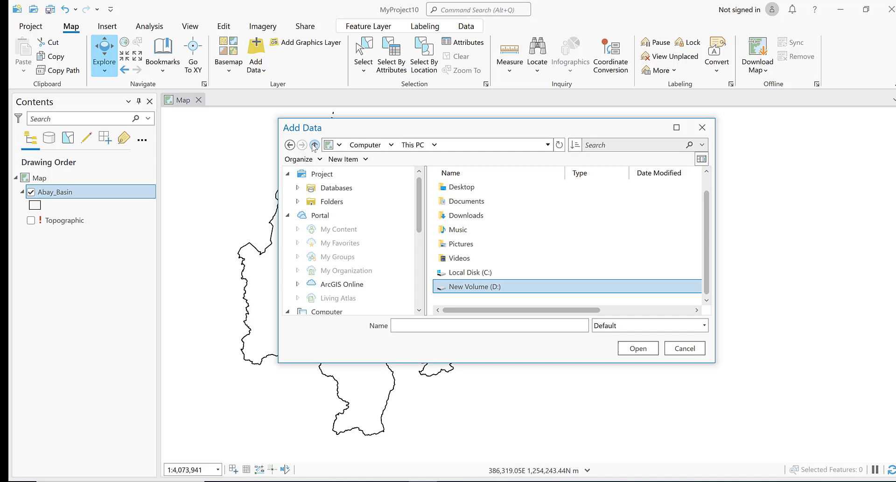
pyautogui.doubleClick(475, 286)
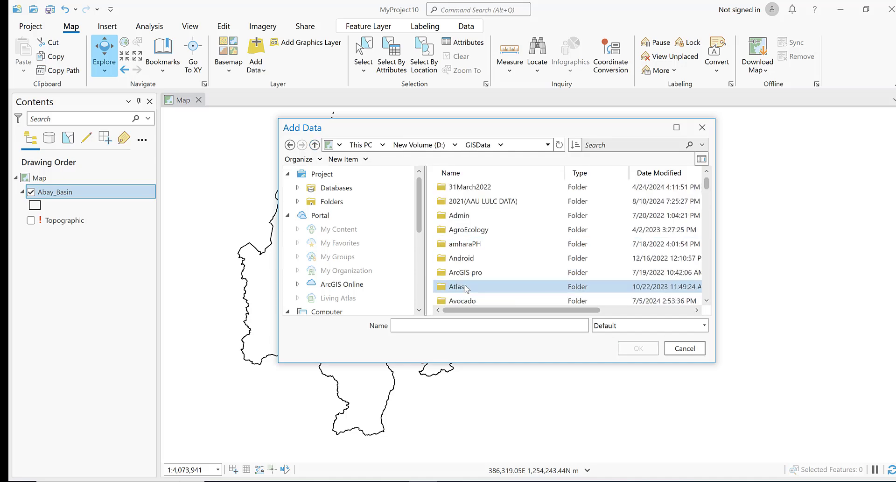
pyautogui.scroll(-3)
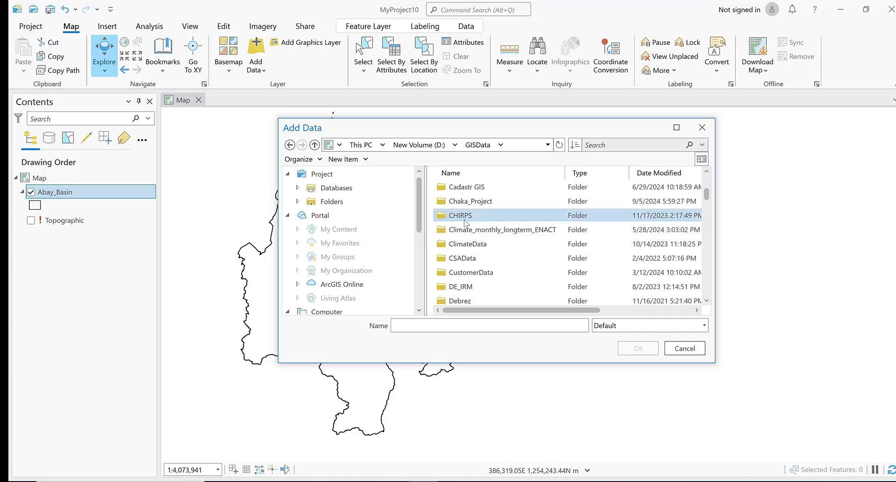
pyautogui.doubleClick(460, 215)
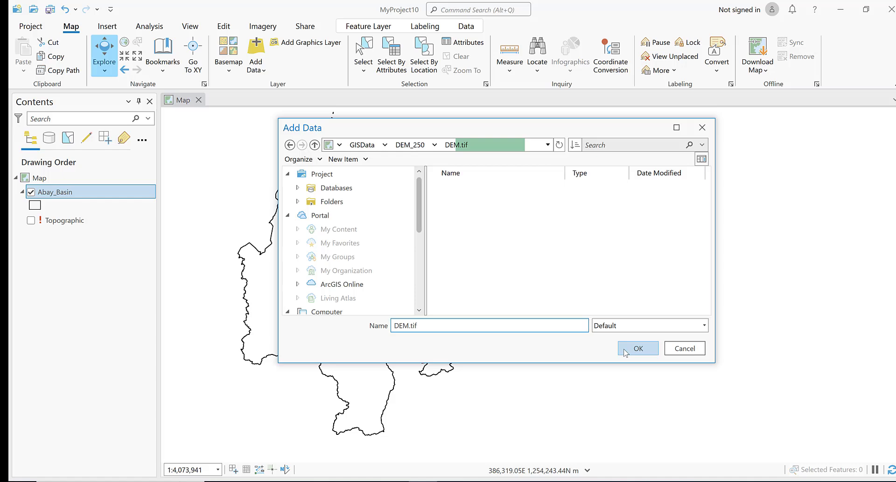
pyautogui.click(639, 349)
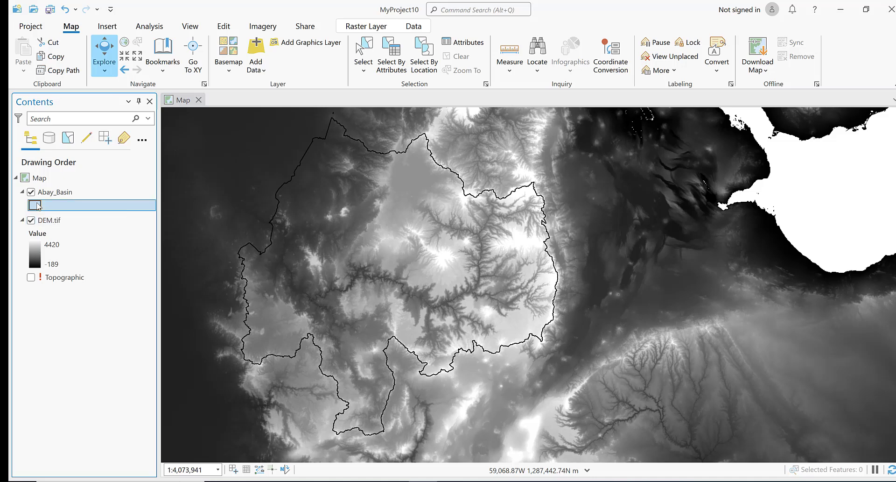
# - Set the Abay_Basin outline colour to red in the symbol properties
pyautogui.click(35, 205)
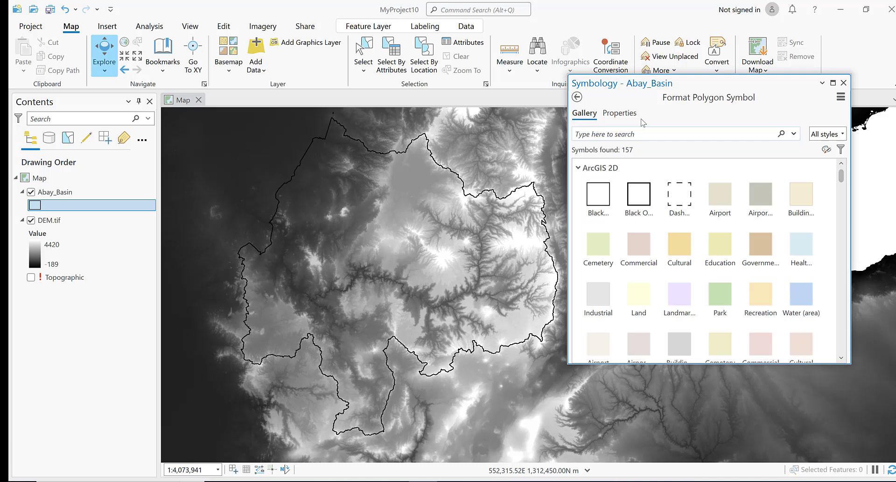
pyautogui.click(620, 113)
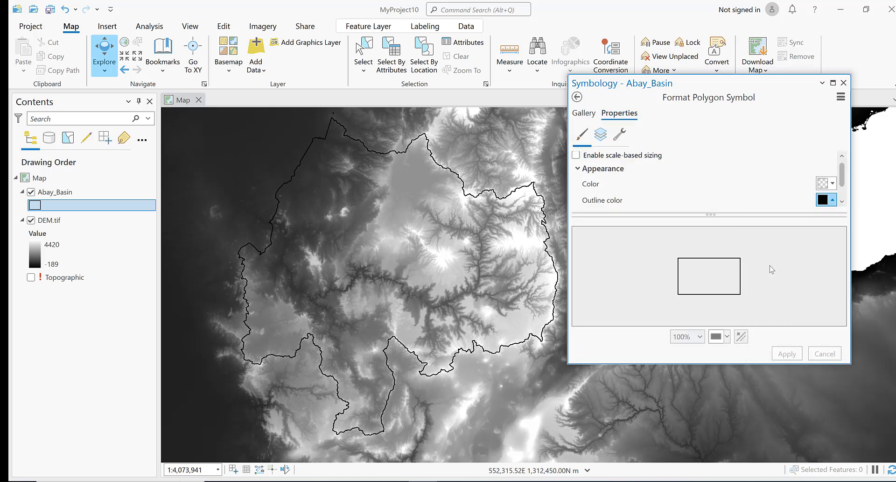
pyautogui.click(823, 200)
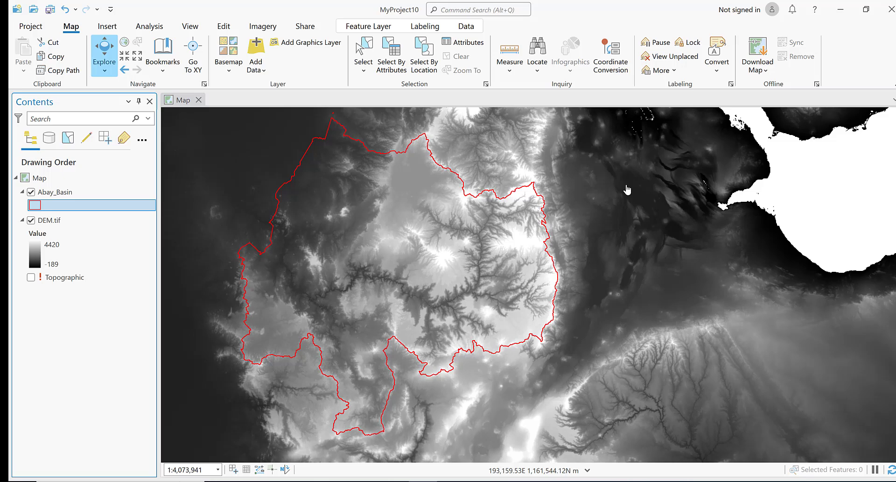
pyautogui.moveTo(637, 199)
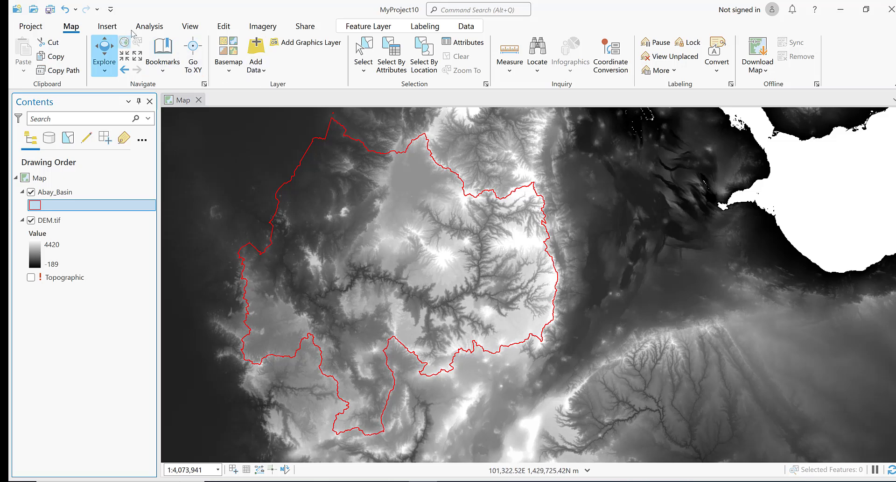
# - Find and load the Extract by Mask geoprocessing tool by searching 'ext'
pyautogui.click(150, 26)
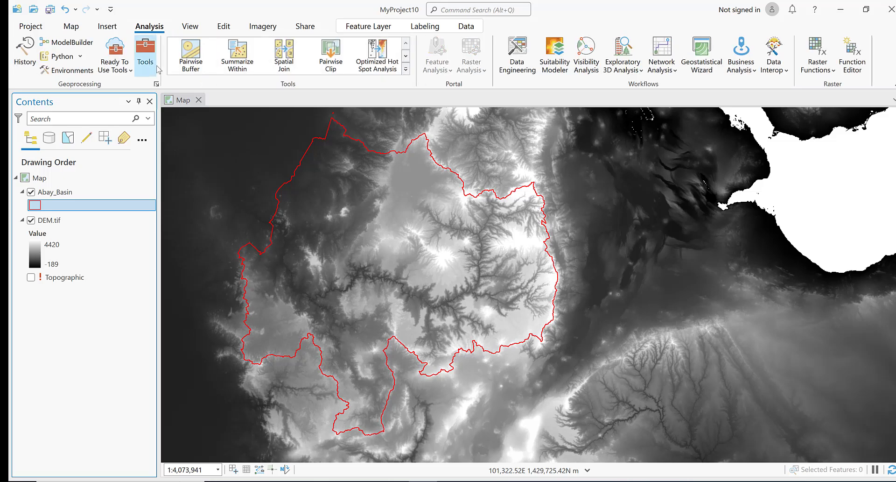
pyautogui.click(144, 50)
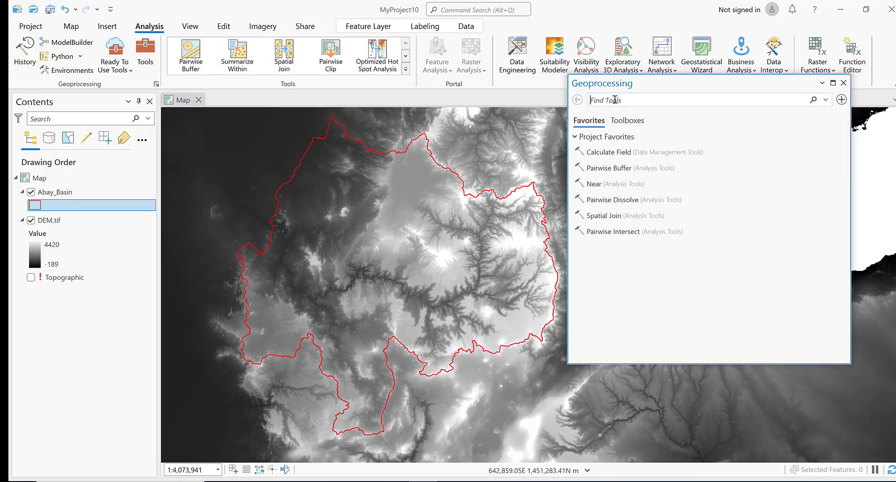
pyautogui.write('extraction')
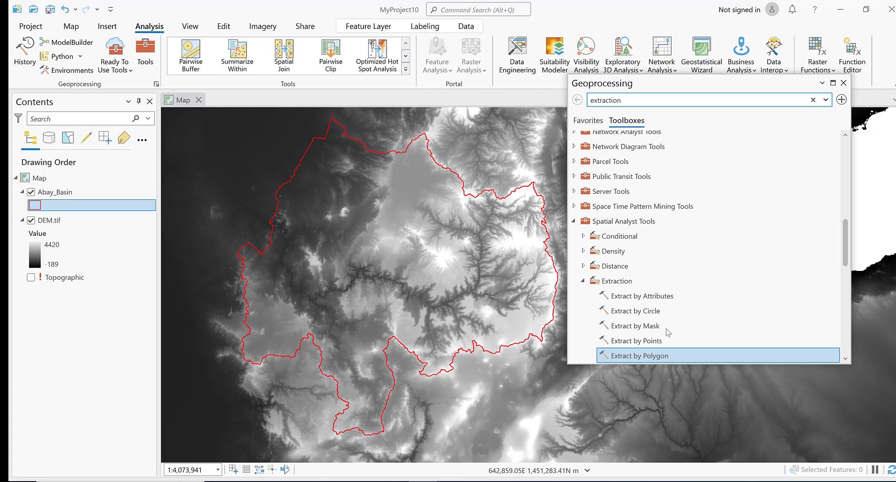
pyautogui.click(634, 324)
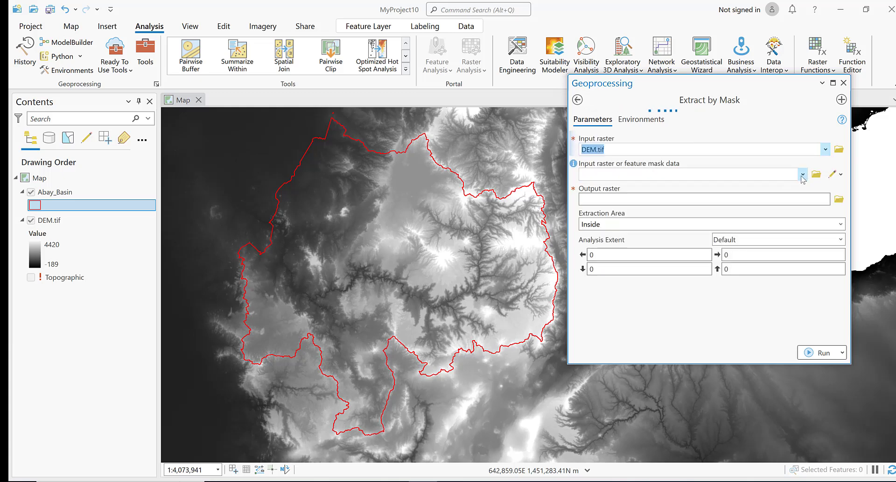
# - Run Extract by Mask on DEM.tif with Abay_Basin as mask, producing Extract_DEM1
pyautogui.click(803, 173)
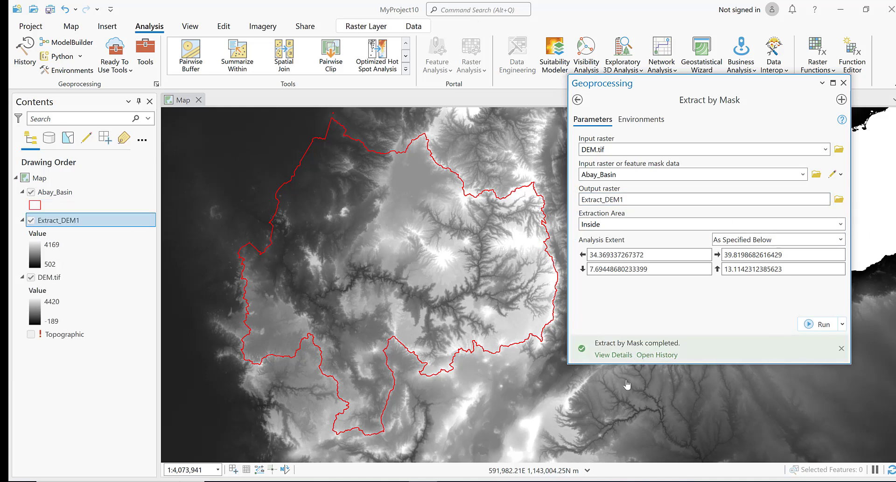
pyautogui.click(613, 354)
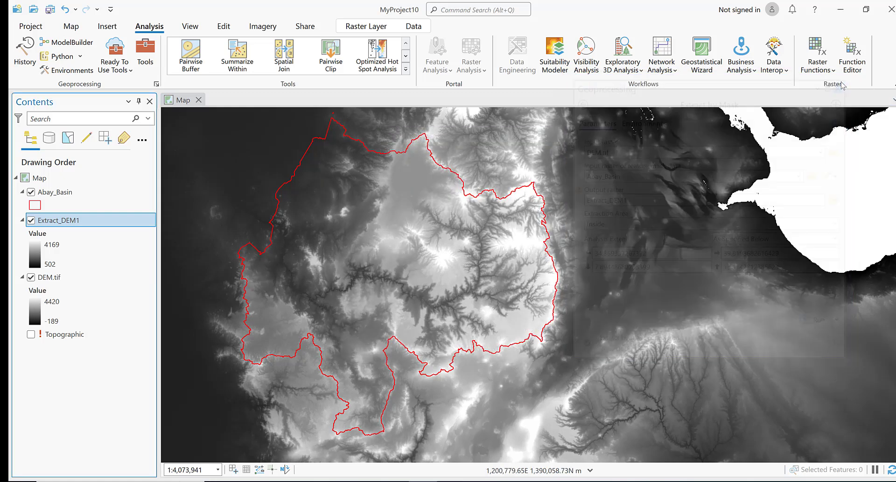
# - Remove DEM.tif and zoom the map to the clipped Extract_Extr1 raster
pyautogui.rightClick(49, 277)
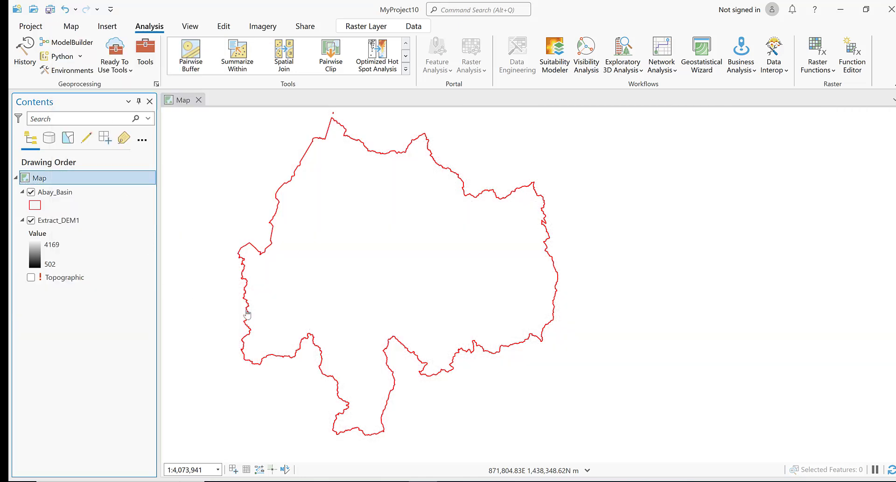
pyautogui.rightClick(58, 221)
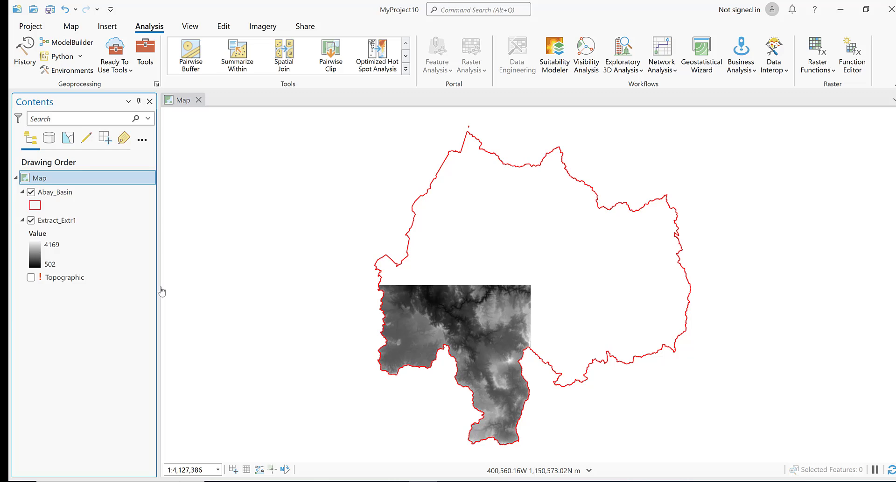
pyautogui.rightClick(56, 221)
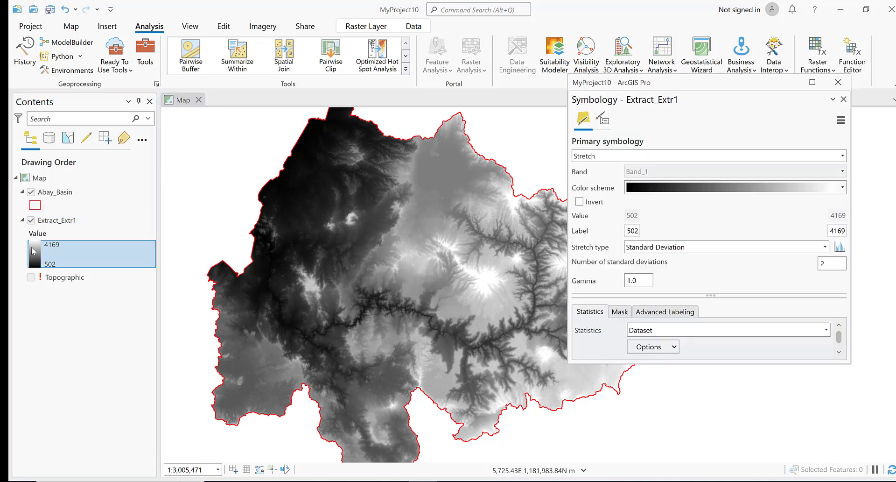
# - Apply a red-yellow-green-blue colour scheme to the clipped elevation raster
pyautogui.click(841, 171)
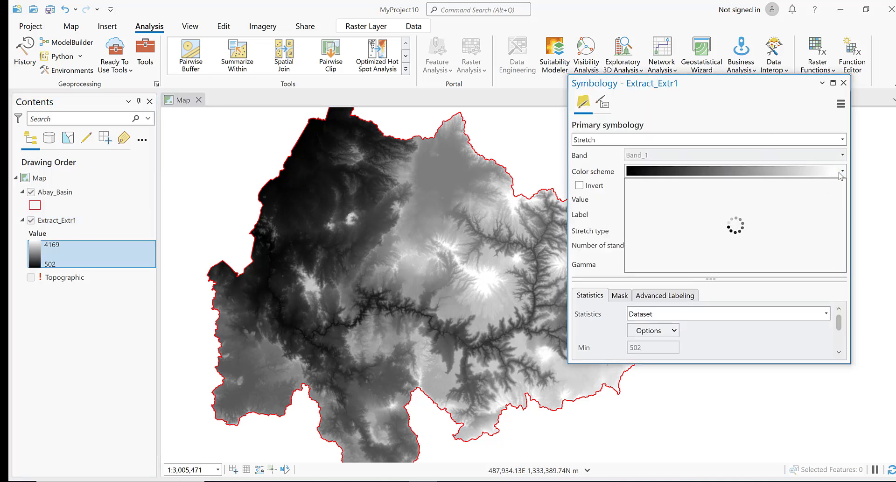
pyautogui.click(842, 171)
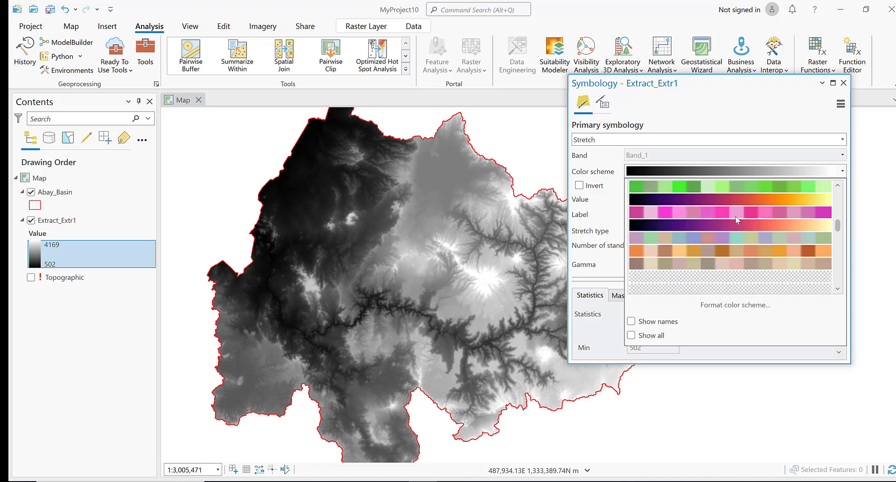
pyautogui.click(737, 219)
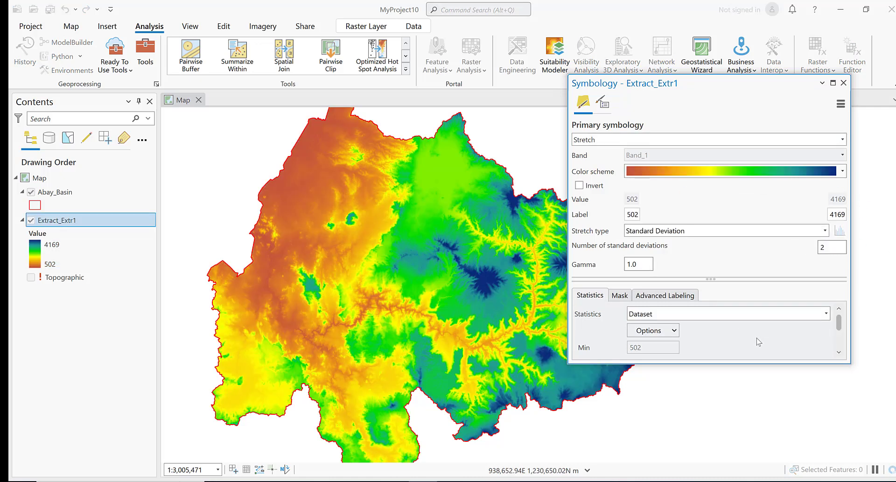
pyautogui.click(844, 82)
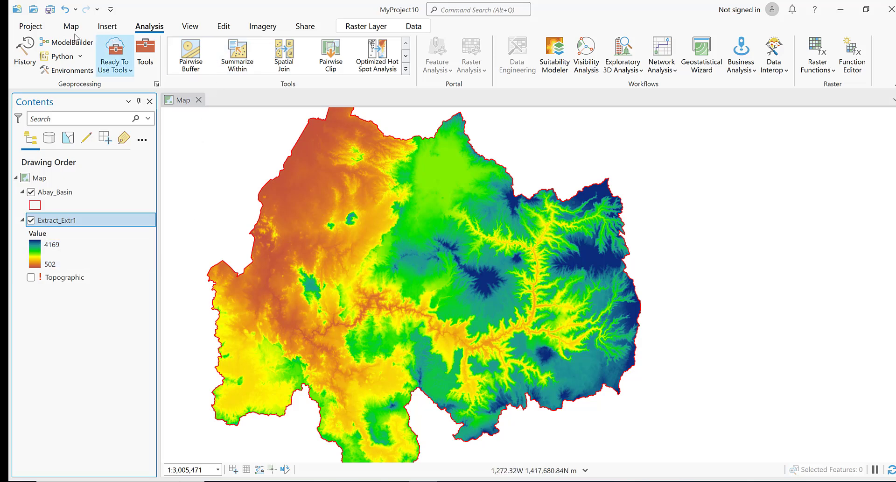
# - Start a new layout from Insert and bring up the page size choices
pyautogui.click(107, 26)
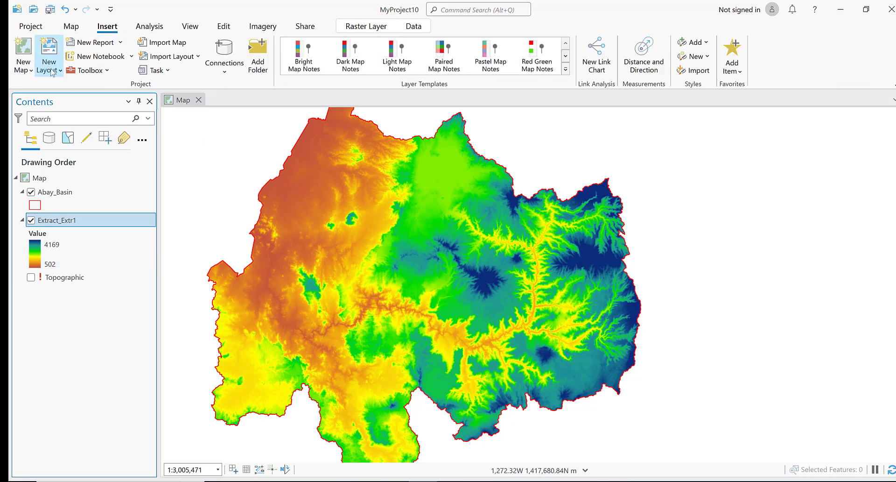
pyautogui.click(46, 48)
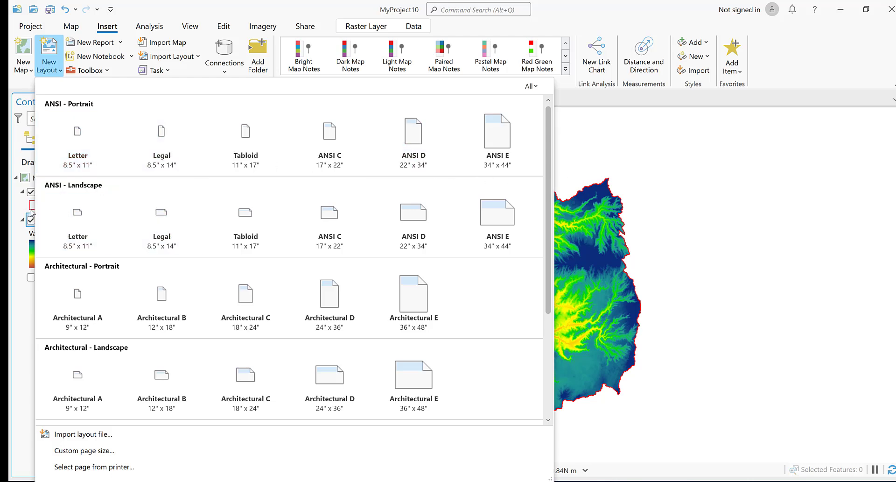
pyautogui.moveTo(75, 223)
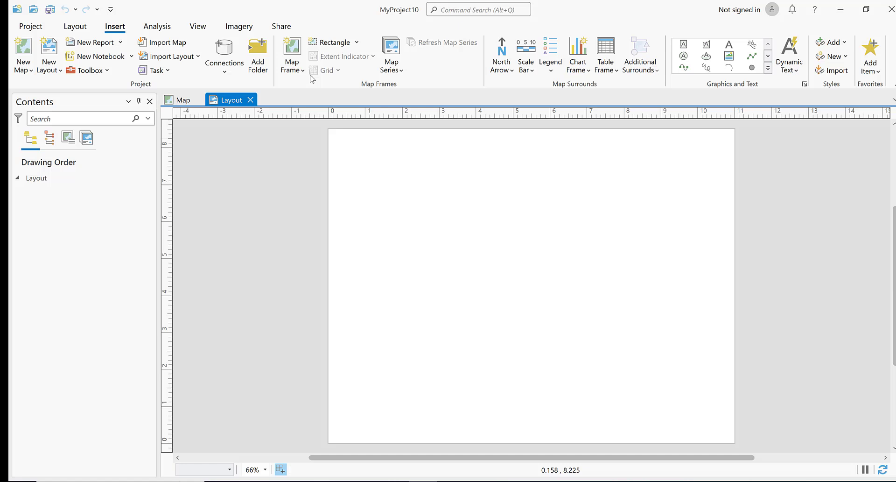
pyautogui.moveTo(410, 147)
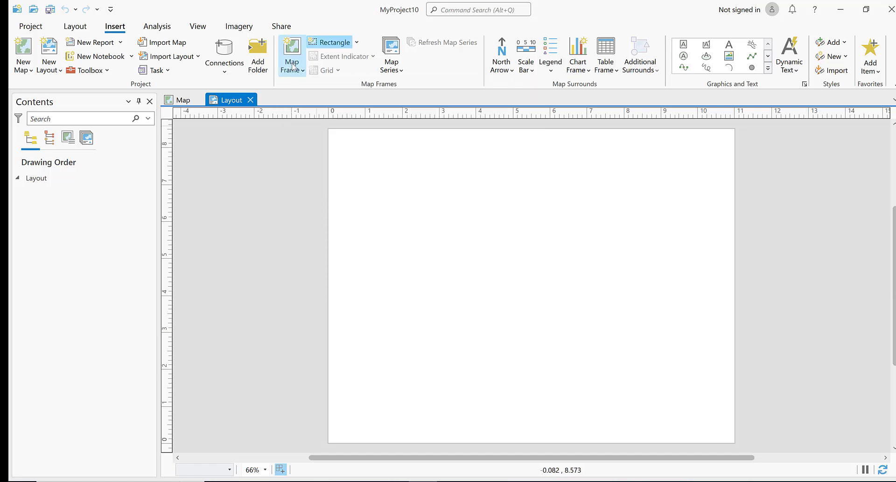
# - Draw a map frame across the page and activate it to fit the basin inside
pyautogui.moveTo(337, 140); pyautogui.dragTo(584, 394)
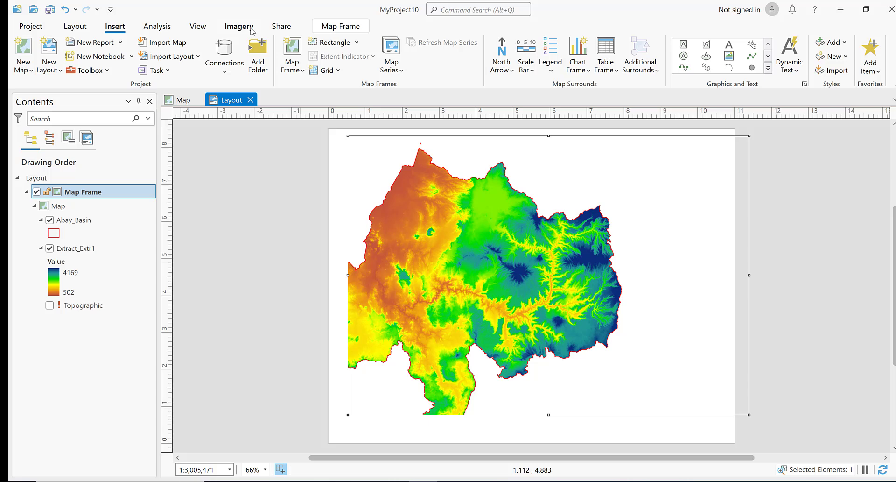
pyautogui.click(75, 26)
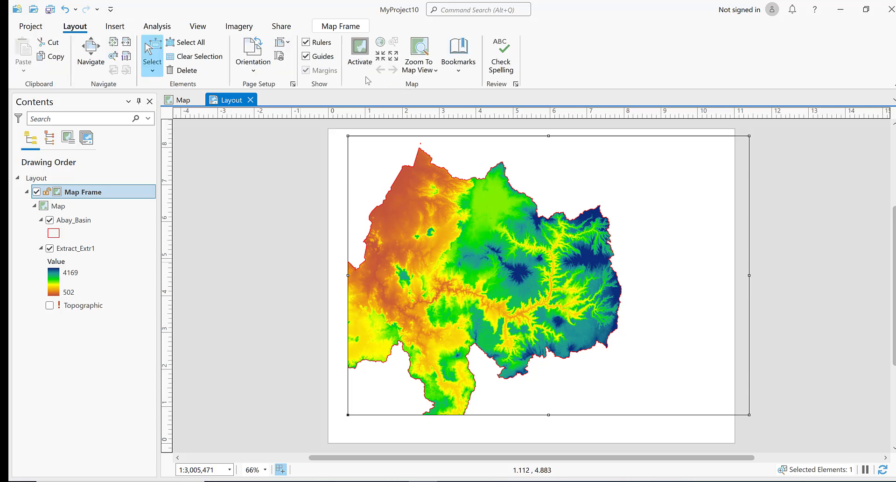
pyautogui.click(359, 52)
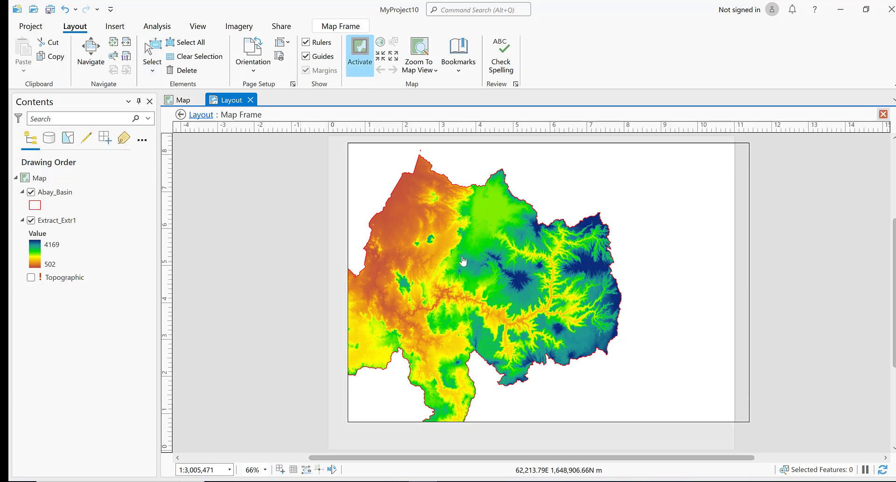
pyautogui.click(360, 51)
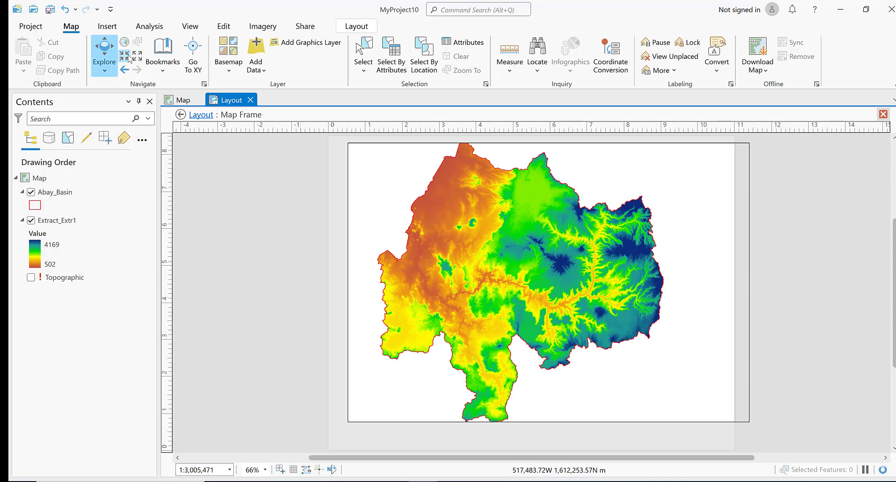
pyautogui.moveTo(830, 243)
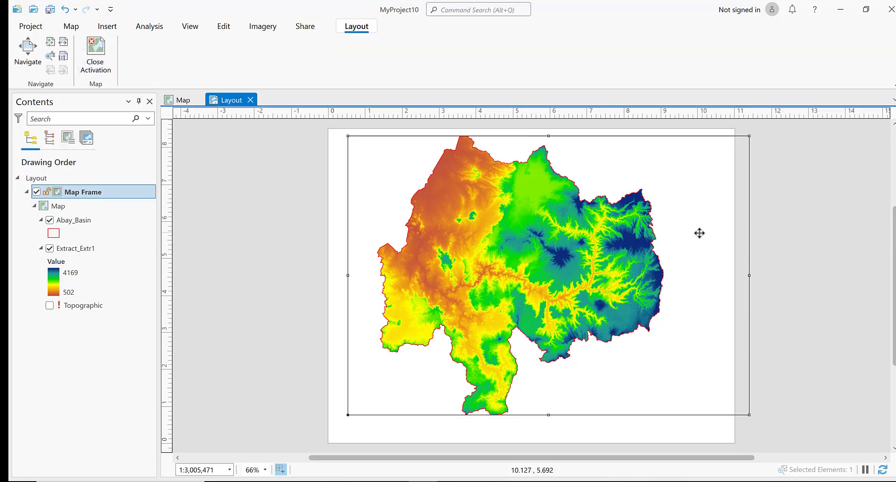
# - Insert a legend for the basin boundary and Extract_Extr1 elevation layer at the map's lower right
pyautogui.click(106, 26)
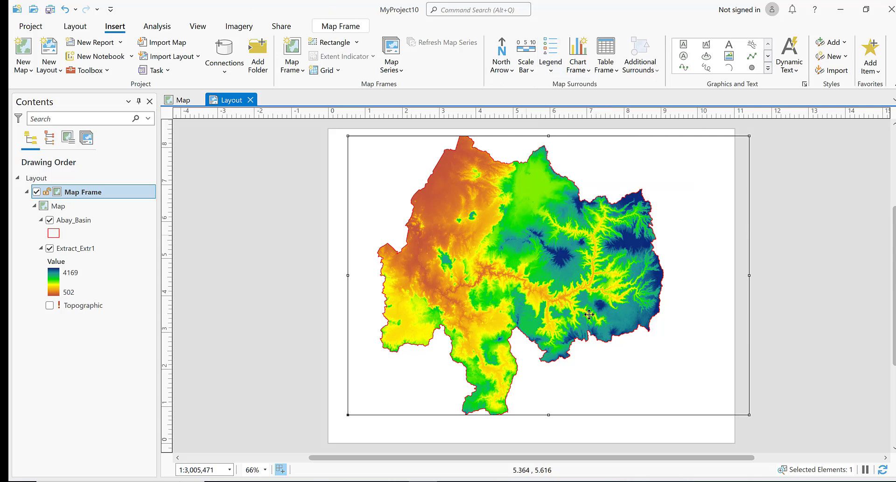
pyautogui.moveTo(680, 313)
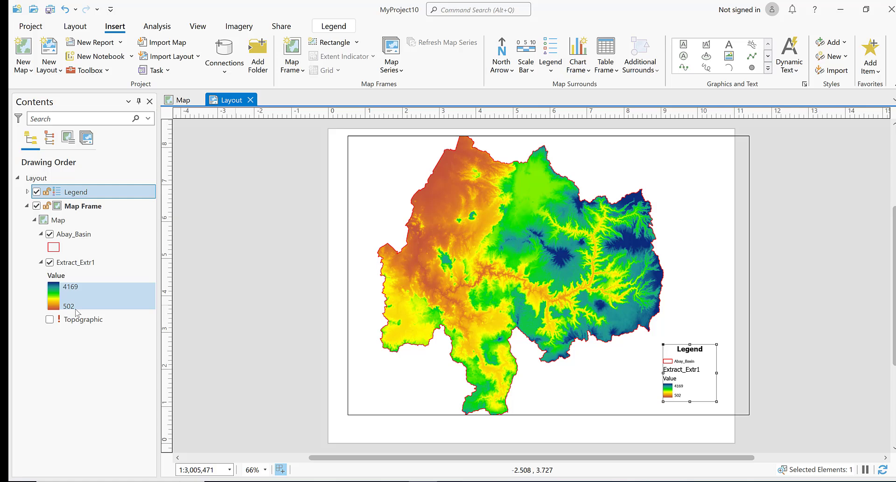
pyautogui.moveTo(79, 296)
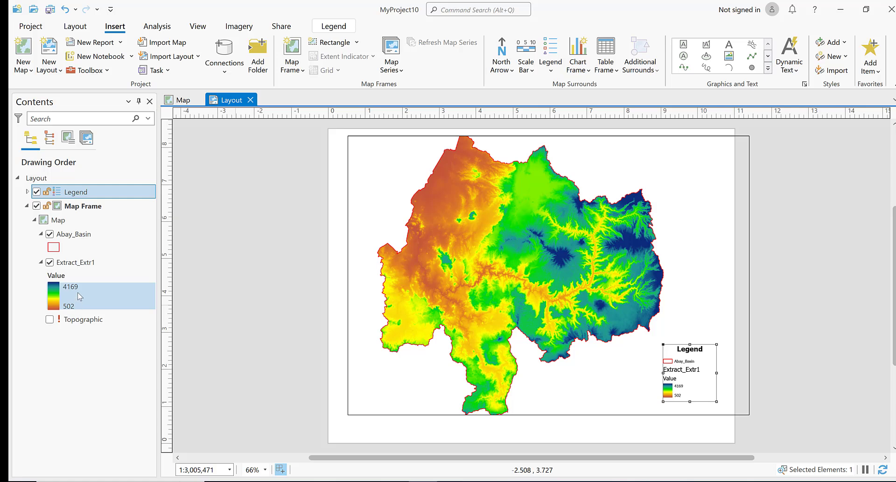
pyautogui.click(75, 262)
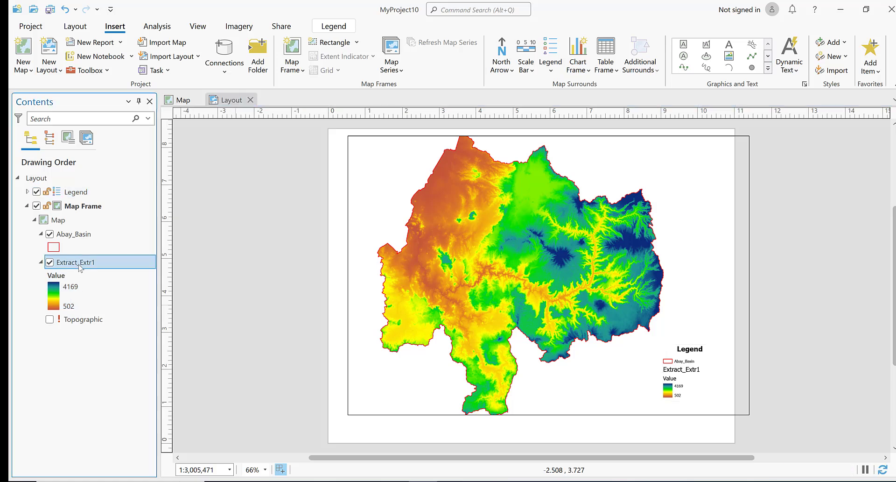
pyautogui.click(74, 263)
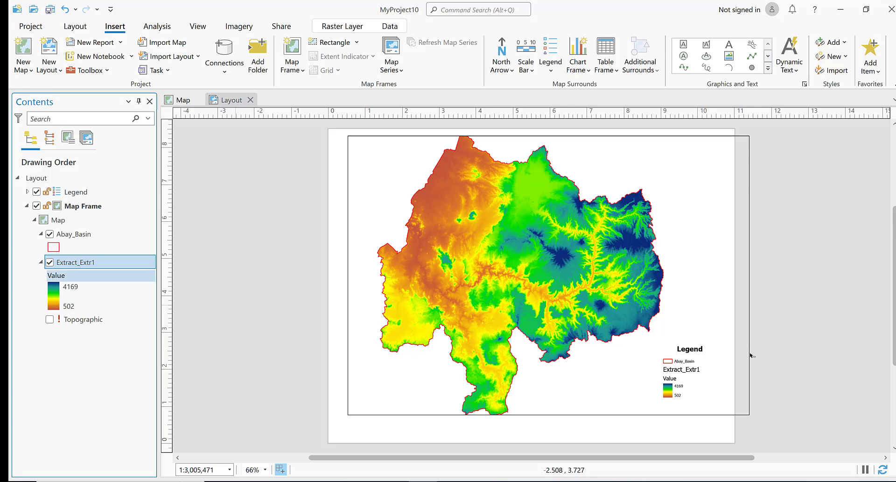
pyautogui.click(683, 369)
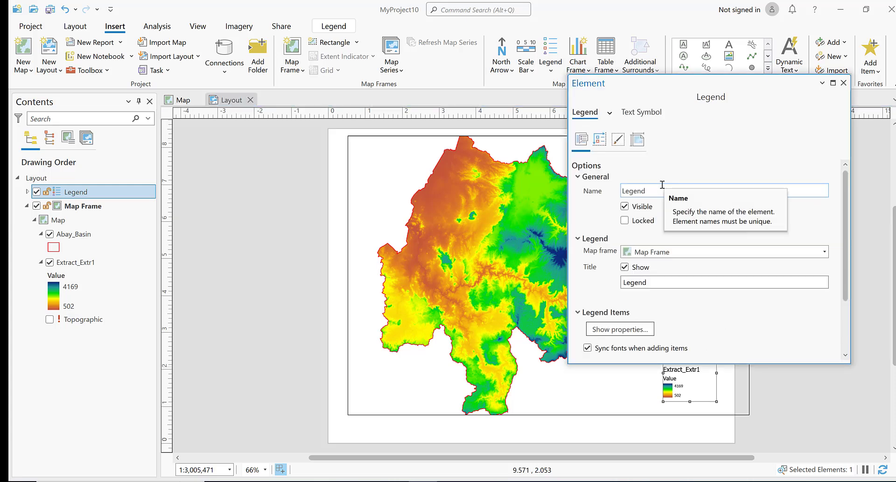
# - Keep the legend visible but hide its title
pyautogui.click(624, 206)
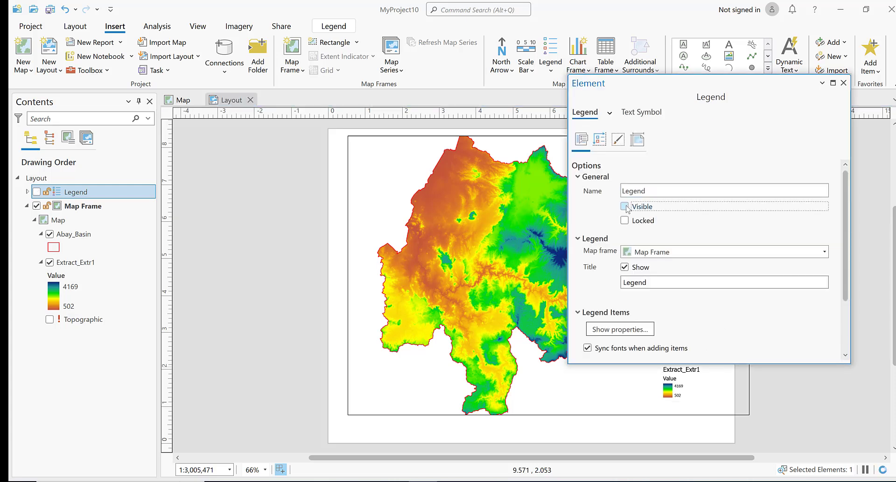
pyautogui.click(624, 206)
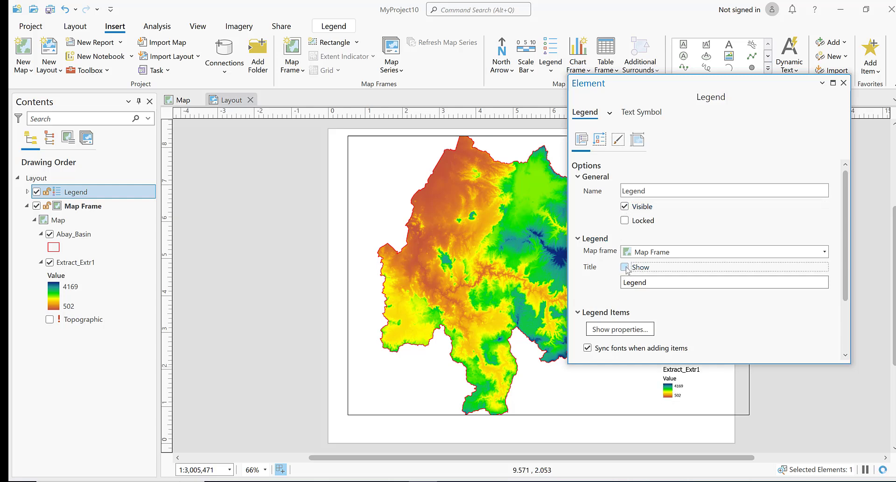
pyautogui.click(625, 267)
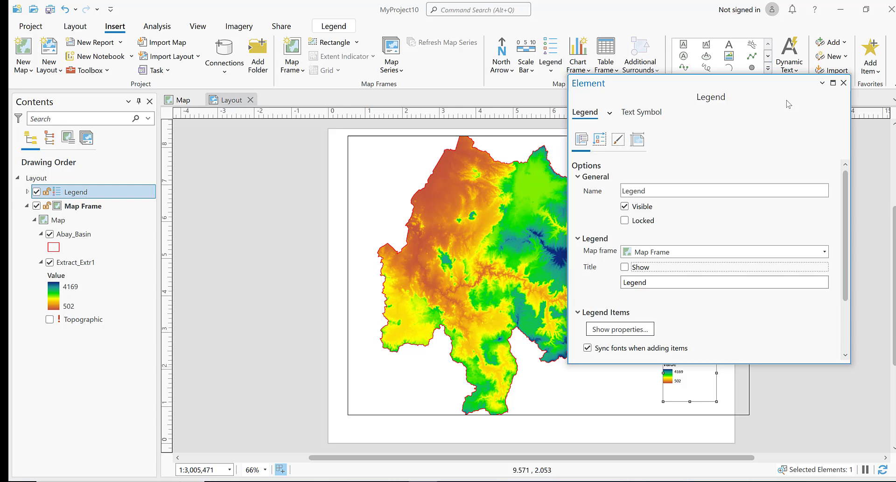
pyautogui.moveTo(645, 120)
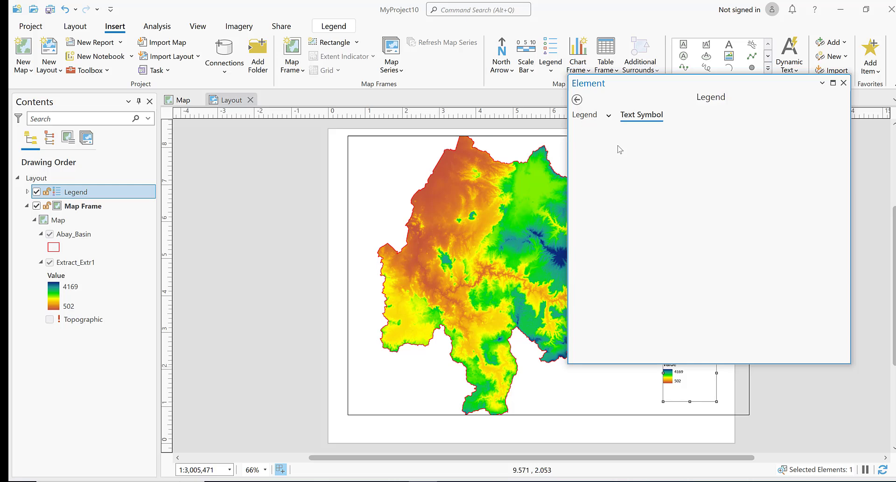
# - Set the legend text symbol to bold Garamond at 12 pt and apply it
pyautogui.click(642, 115)
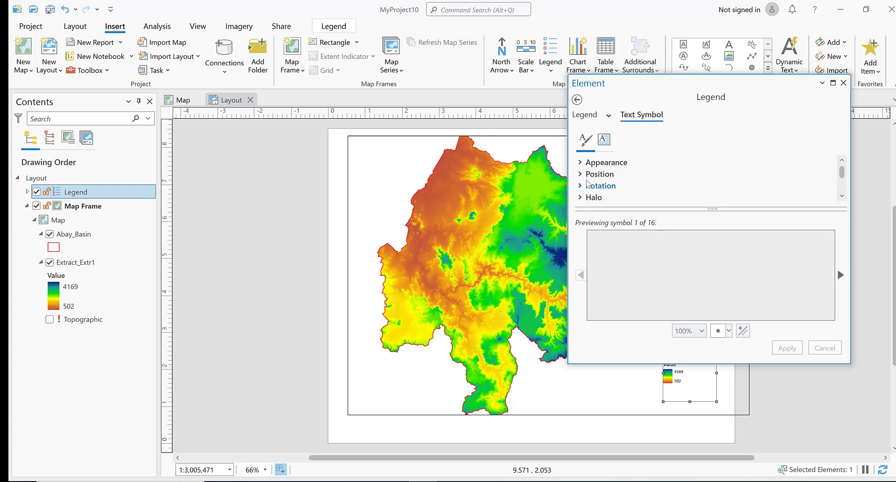
pyautogui.click(607, 161)
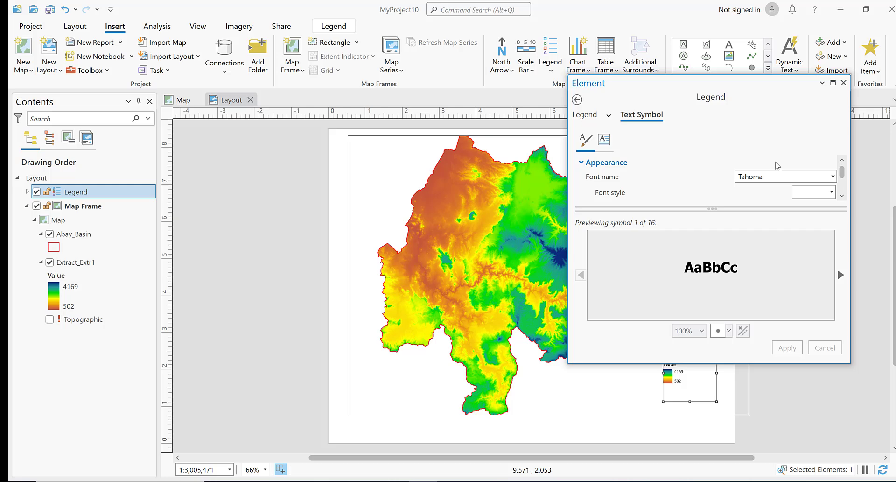
pyautogui.click(833, 176)
pyautogui.write('Gar')
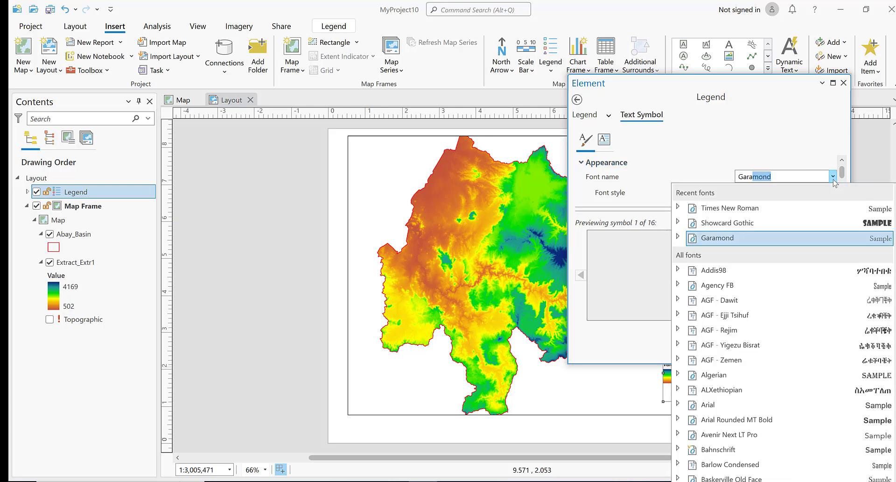
pyautogui.click(716, 237)
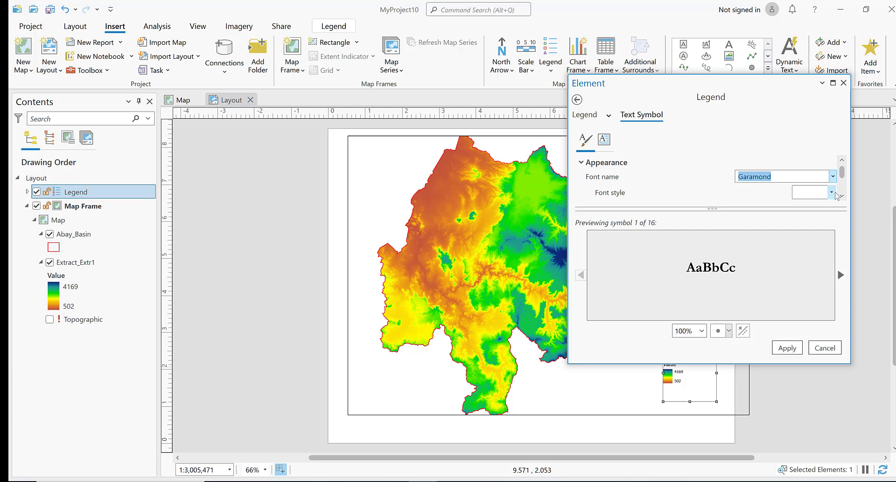
pyautogui.click(831, 193)
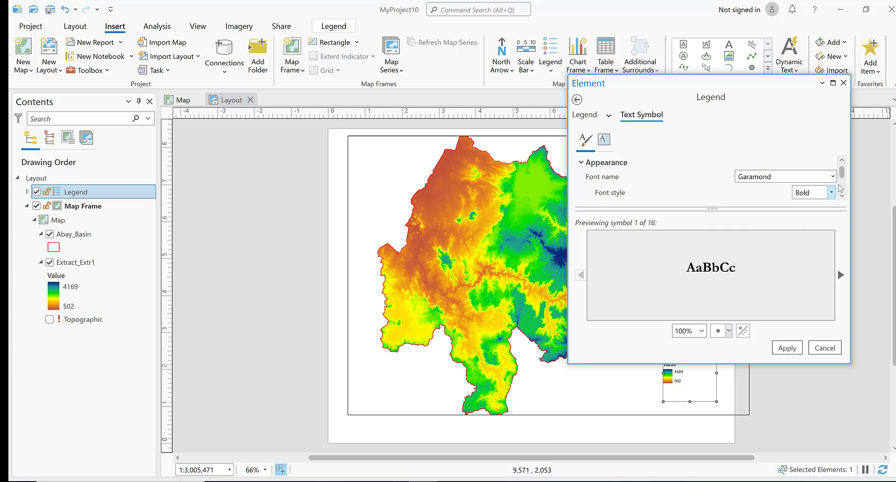
pyautogui.scroll(-3)
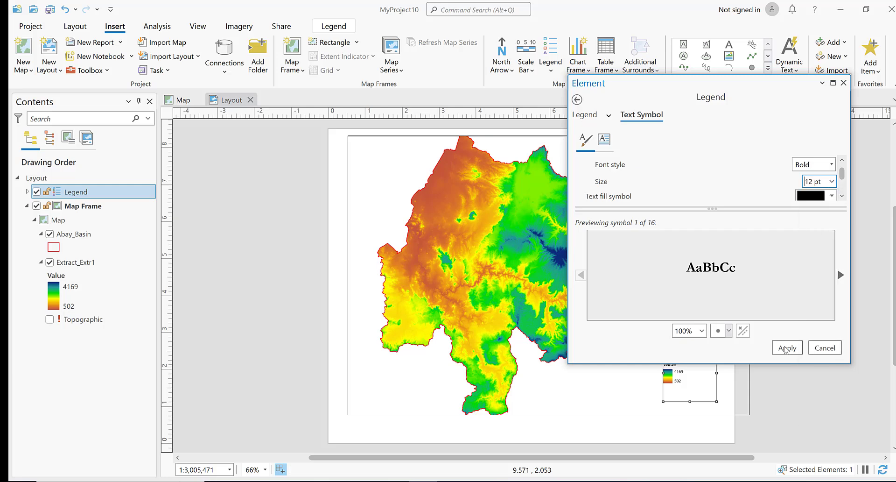
pyautogui.click(787, 347)
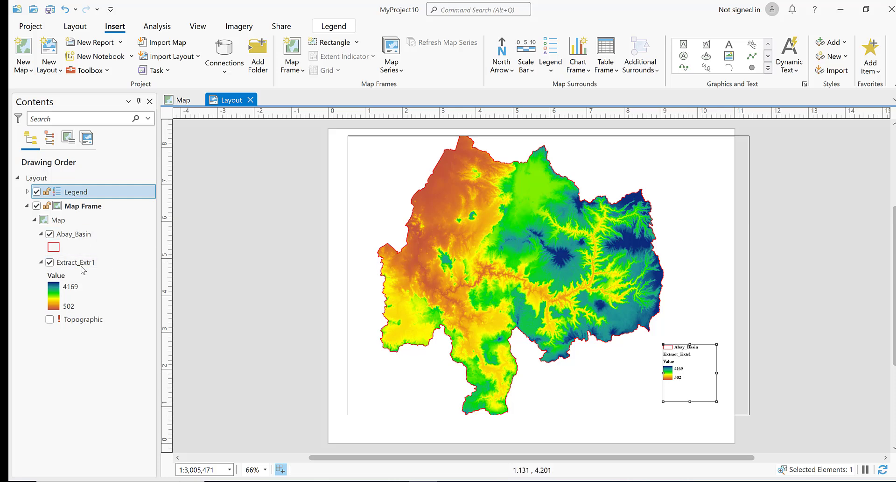
# - Rename the Extract_Extr1 layer to Elevation so the legend reads Elevation
pyautogui.click(74, 263)
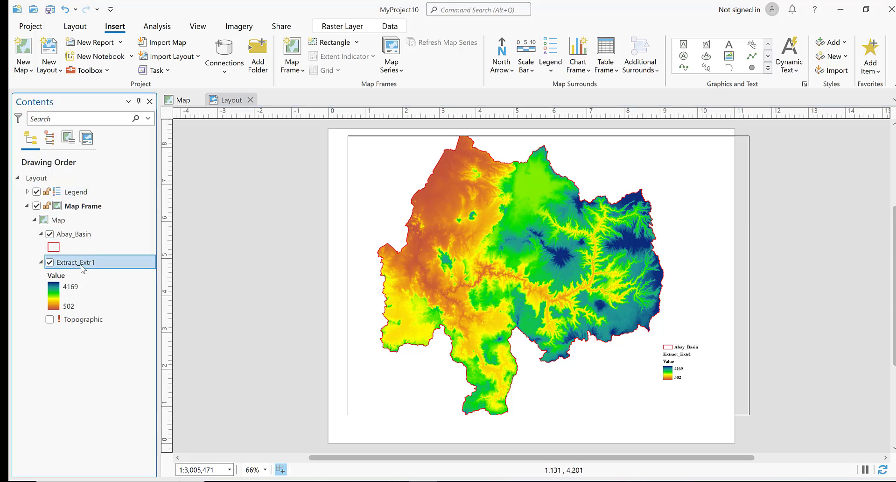
pyautogui.rightClick(75, 261)
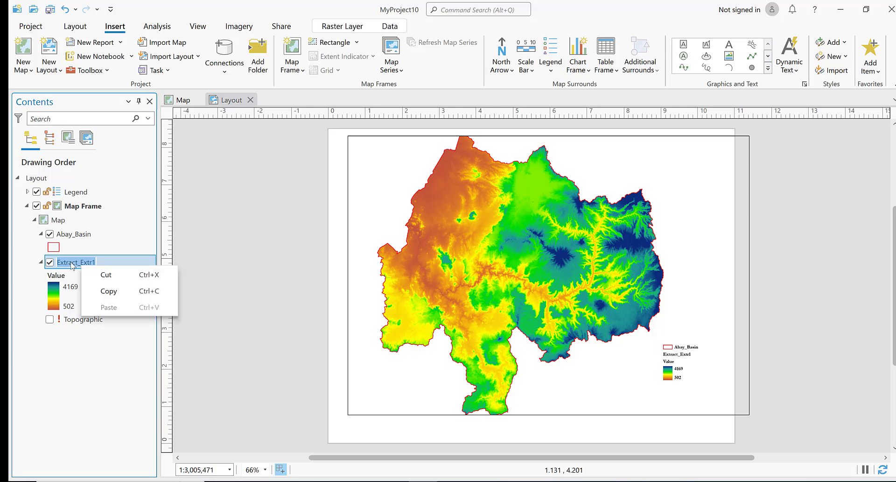
pyautogui.moveTo(91, 251)
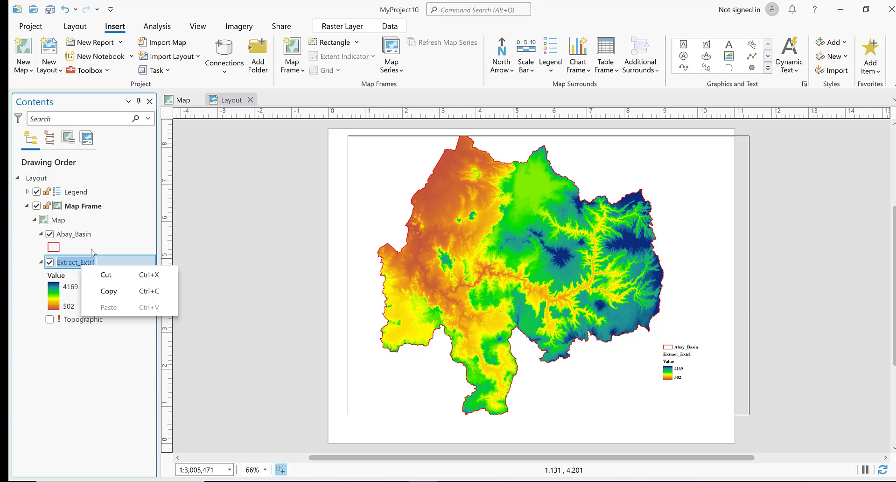
pyautogui.click(74, 246)
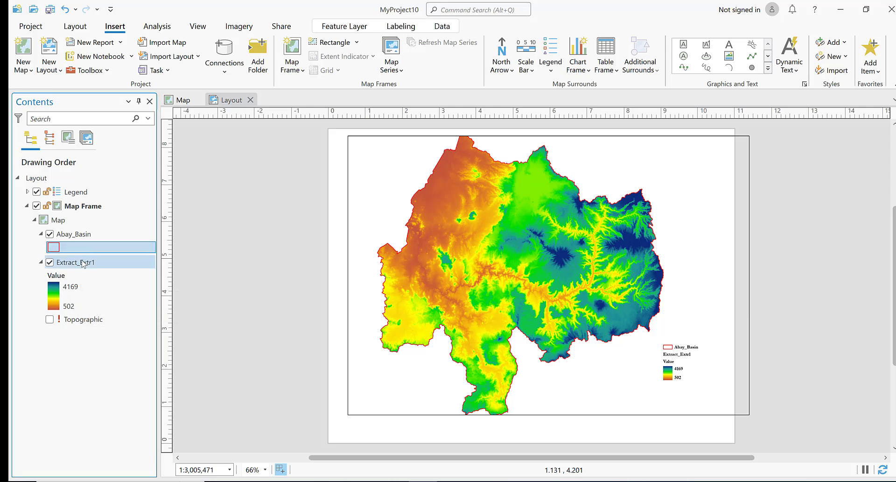
pyautogui.click(75, 261)
pyautogui.write('E')
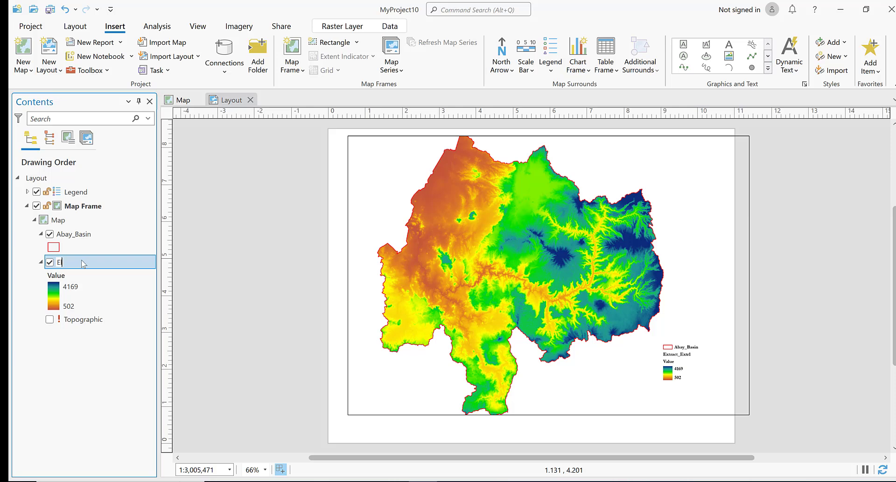
pyautogui.write('levation')
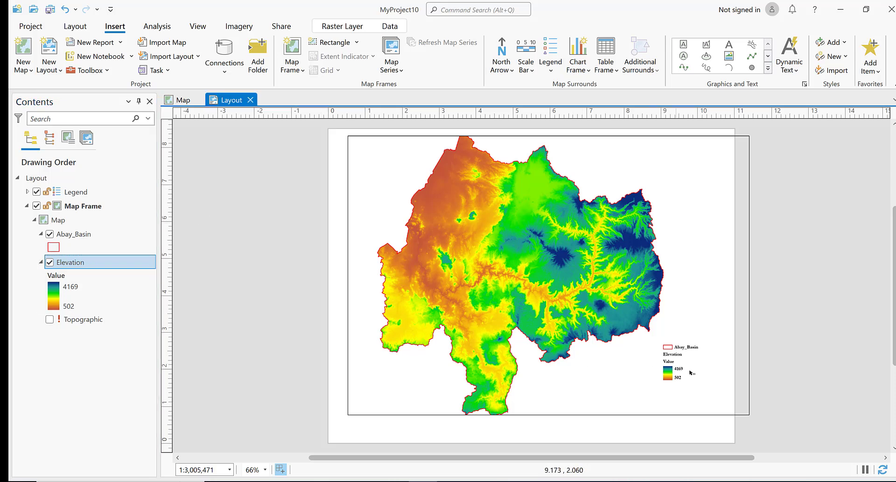
pyautogui.moveTo(684, 369)
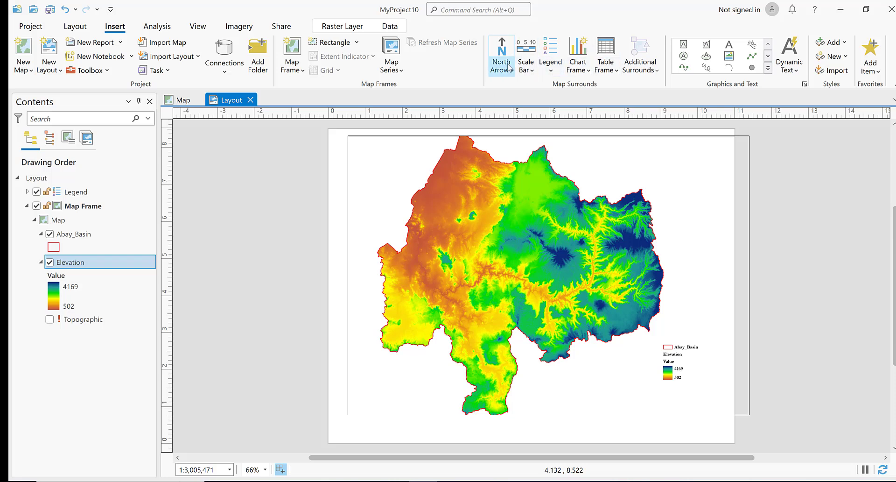
# - Place a north arrow at the upper right of the map frame
pyautogui.click(501, 48)
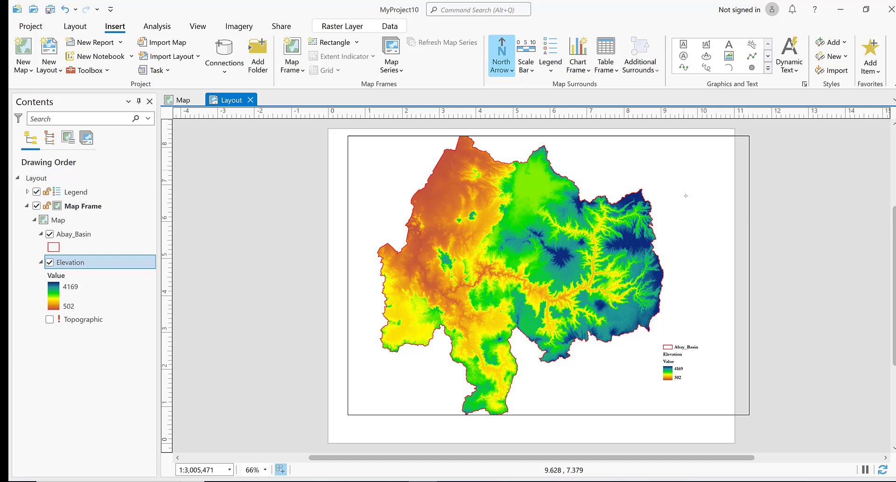
pyautogui.click(501, 53)
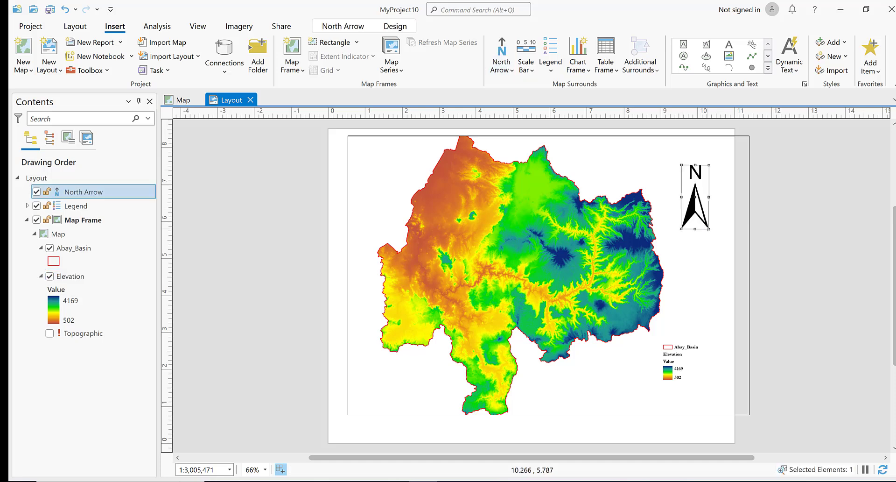
pyautogui.click(526, 45)
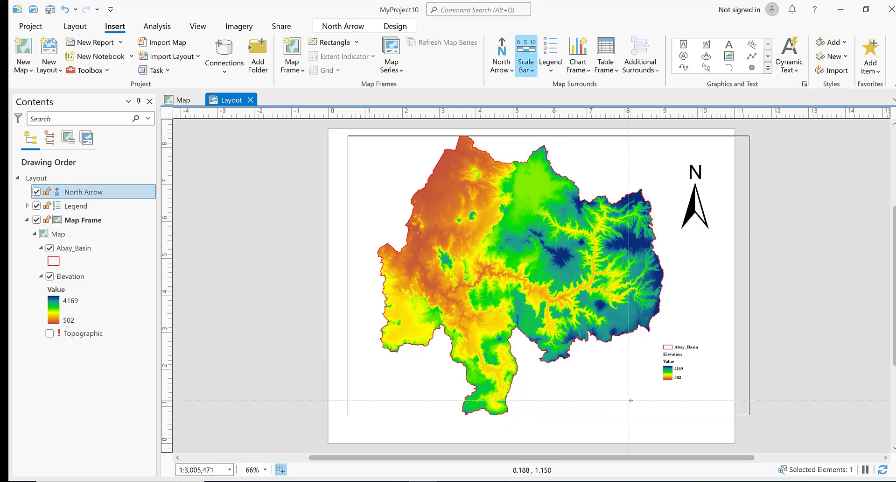
# - Place a scale bar below the basin with Kilometers units and the label text kms
pyautogui.click(525, 51)
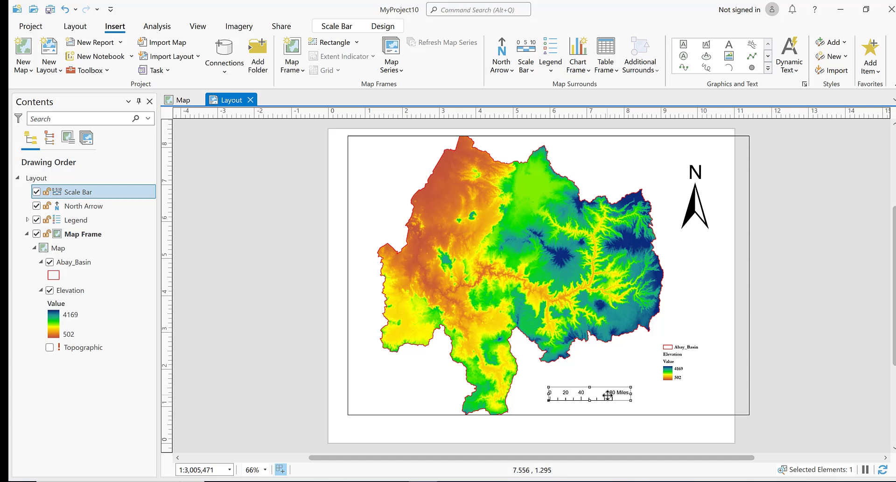
pyautogui.moveTo(632, 381)
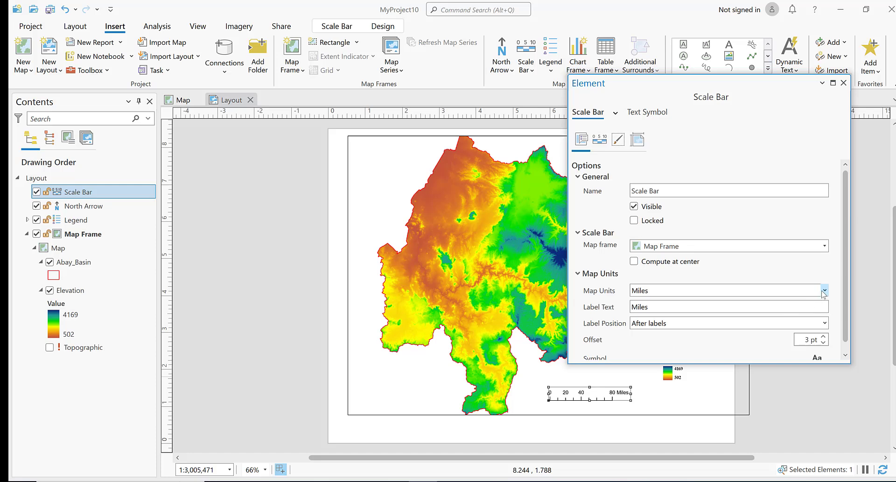
pyautogui.write('Kilometers')
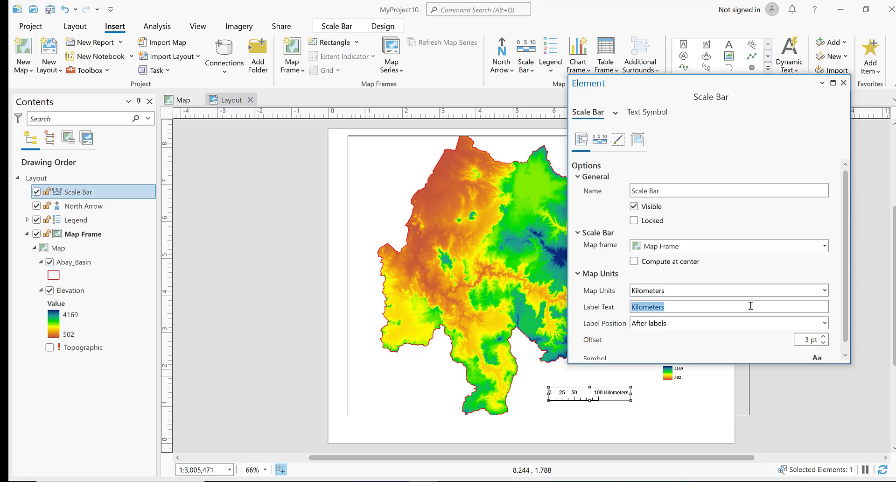
pyautogui.write('kms')
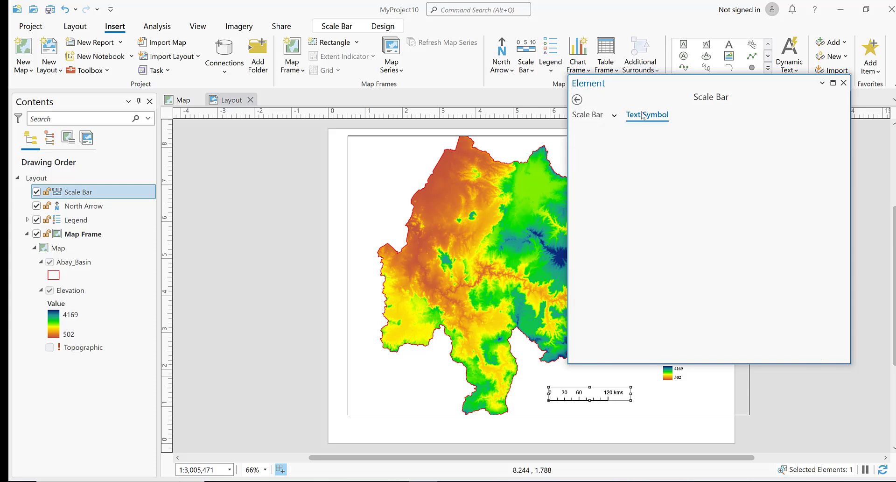
# - Set the scale bar text to Garamond, apply it and close its properties
pyautogui.click(647, 115)
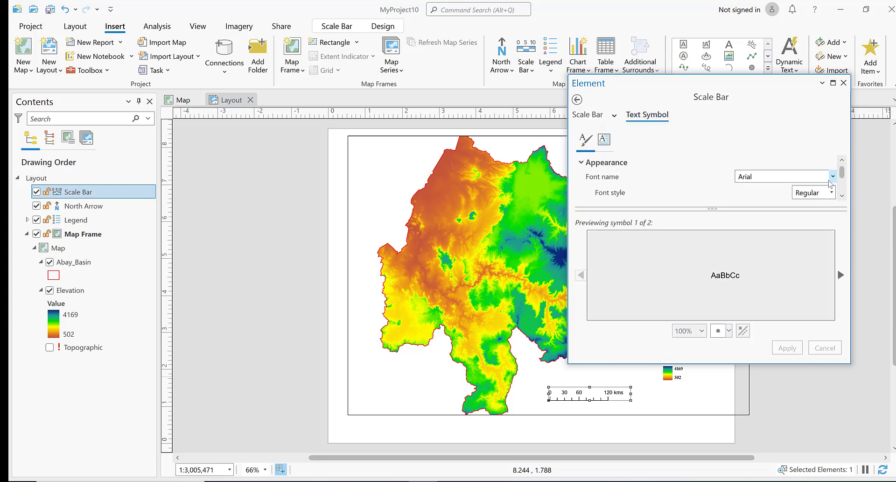
pyautogui.click(833, 176)
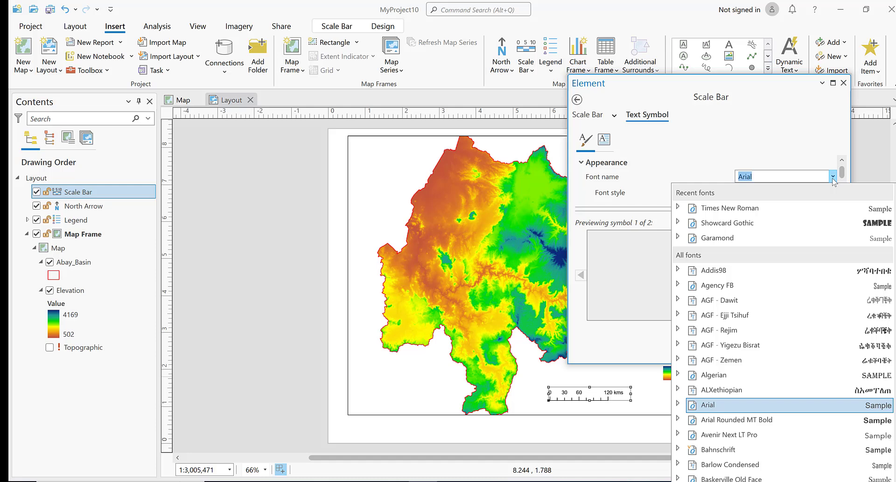
pyautogui.click(717, 237)
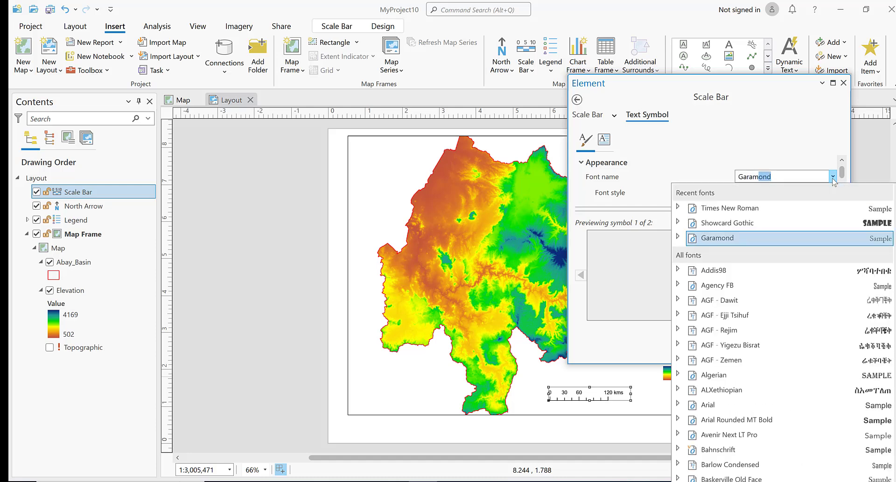
pyautogui.click(717, 238)
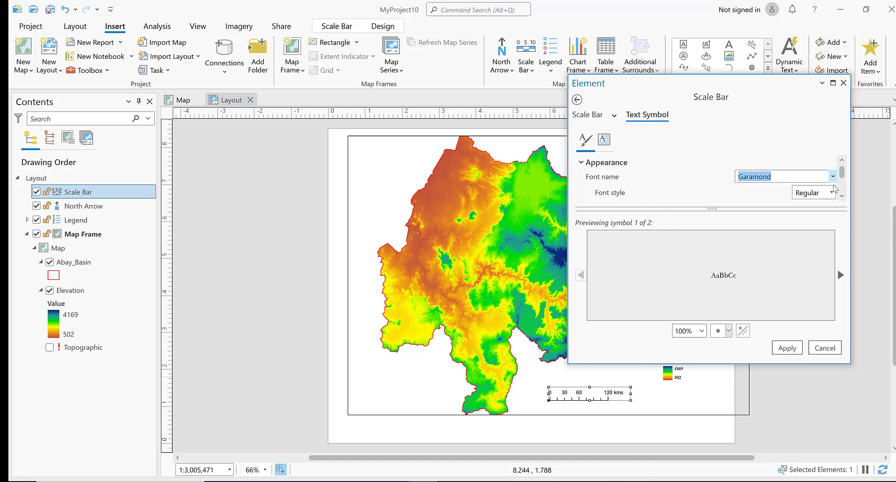
pyautogui.scroll(-3)
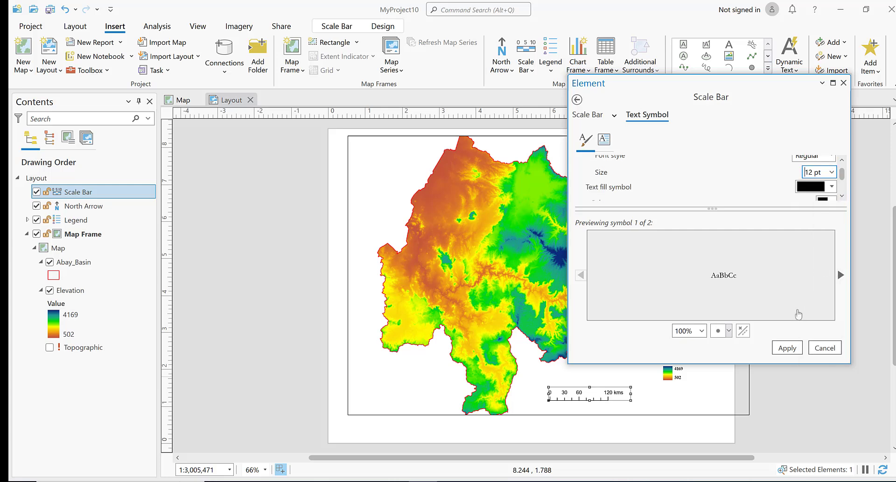
pyautogui.click(787, 348)
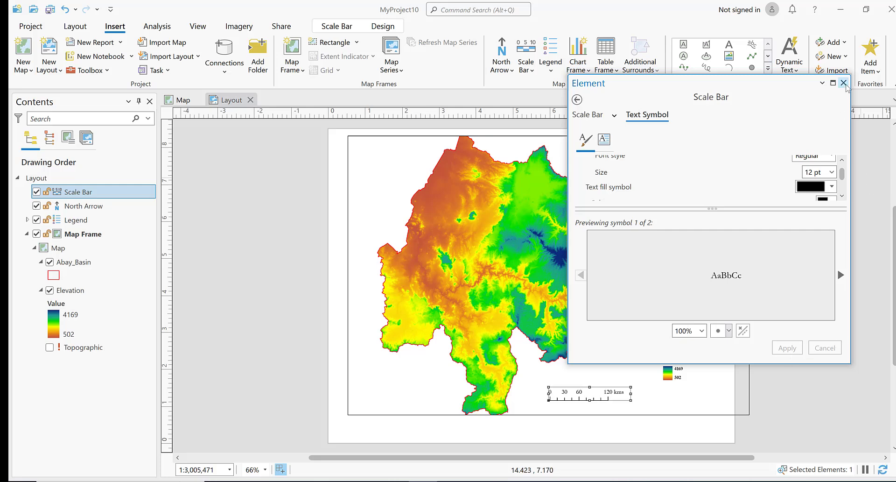
pyautogui.click(842, 83)
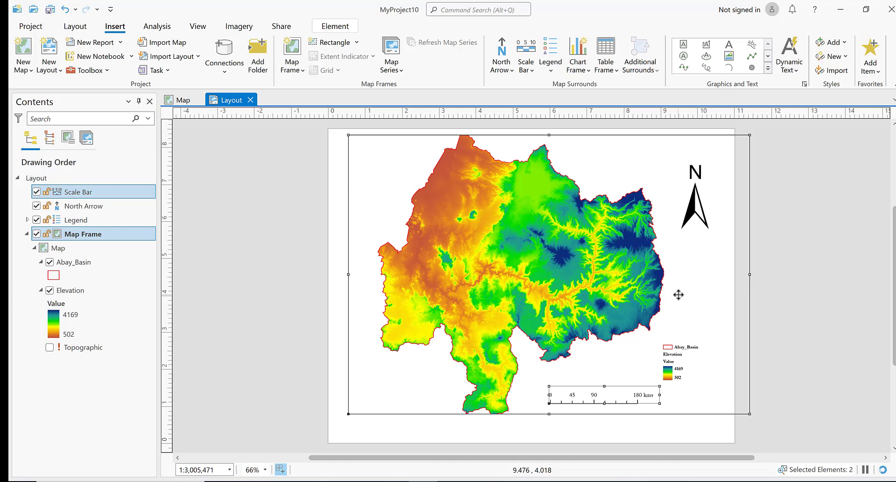
pyautogui.moveTo(749, 222)
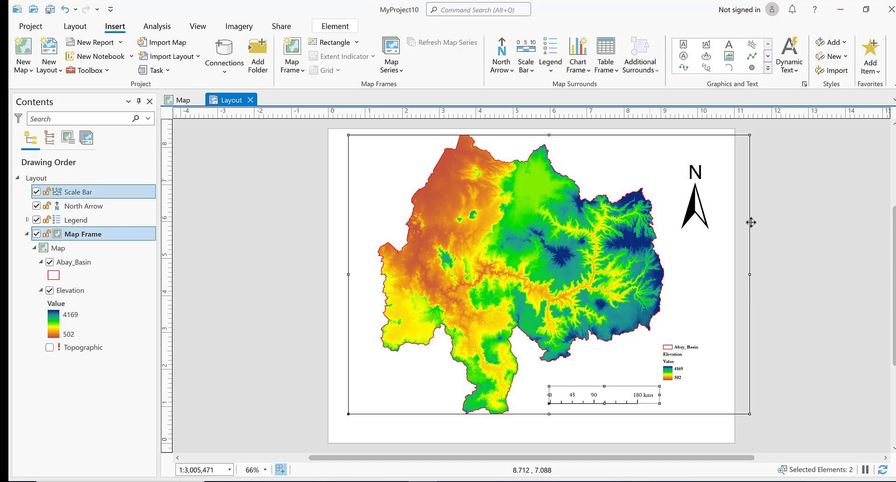
# - Narrow the map frame from the right and move the north arrow into its top-right corner
pyautogui.moveTo(750, 274); pyautogui.dragTo(751, 274)
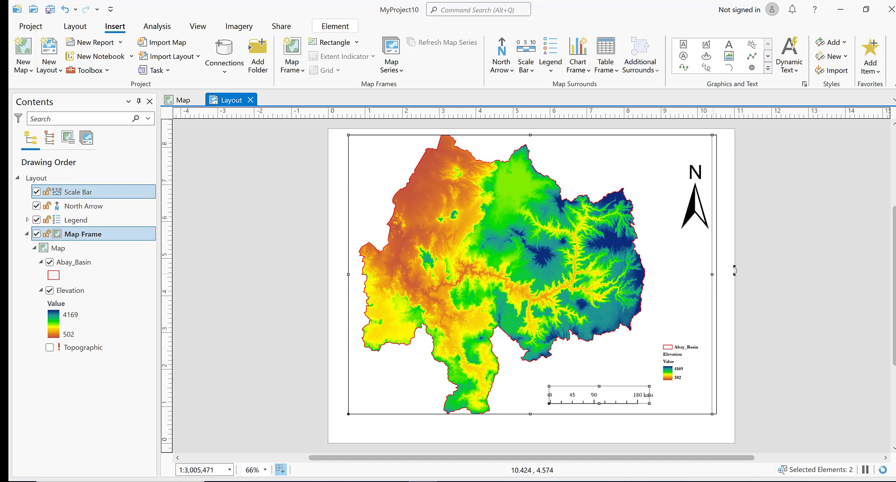
pyautogui.click(694, 194)
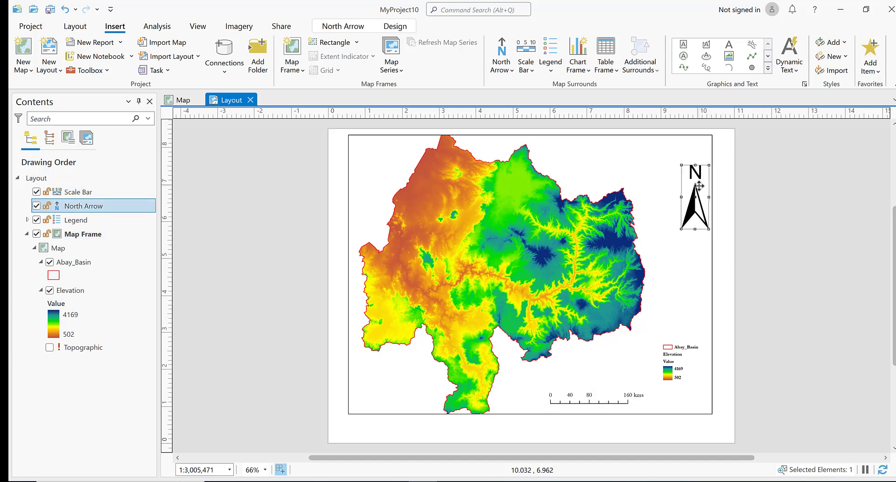
pyautogui.moveTo(696, 198); pyautogui.dragTo(681, 172)
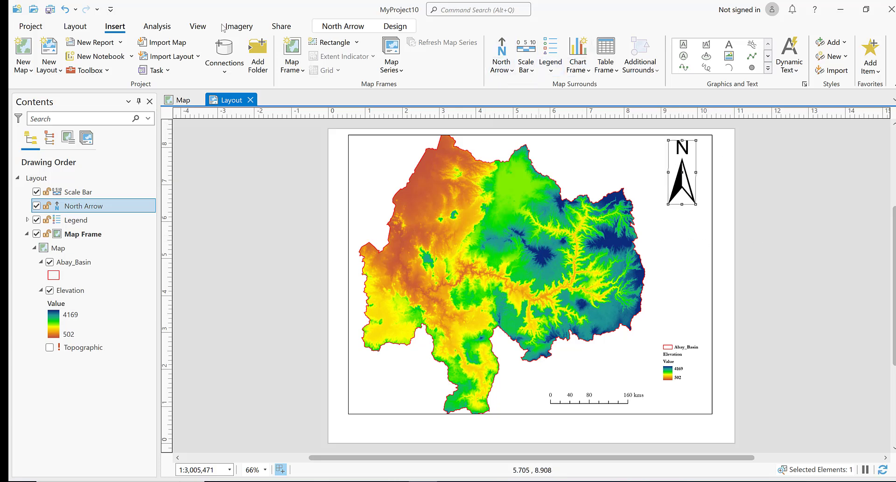
pyautogui.moveTo(368, 55)
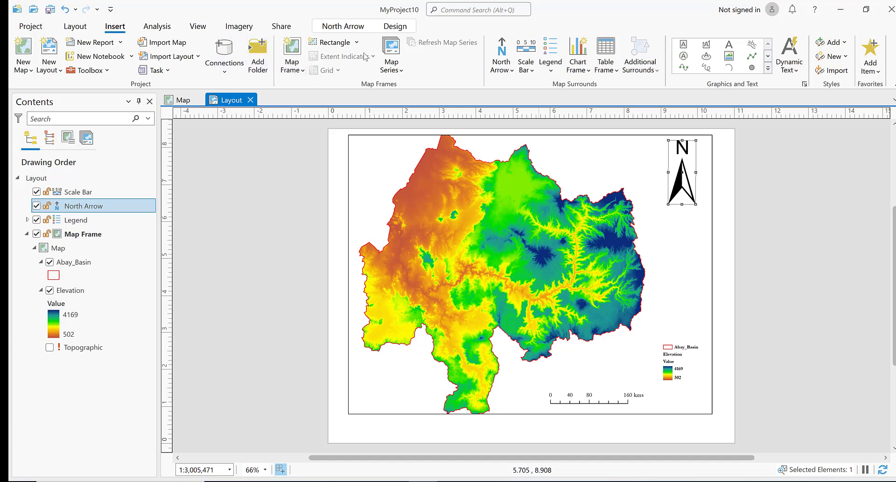
pyautogui.moveTo(117, 31)
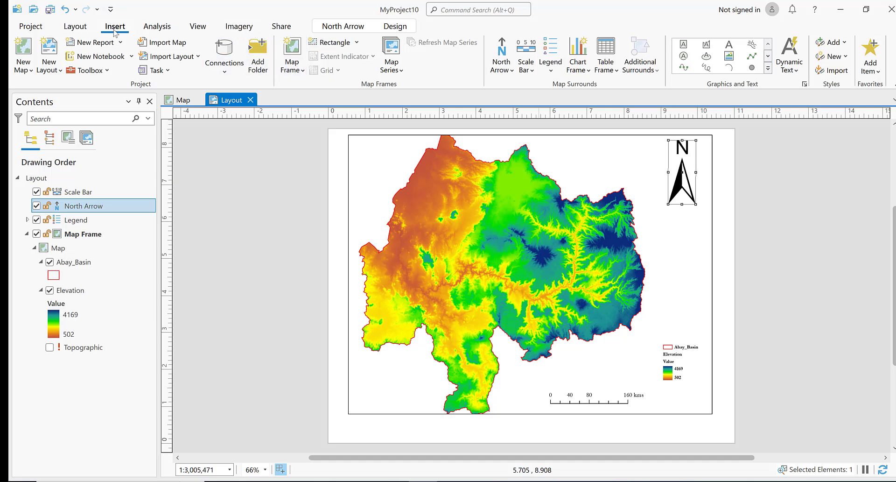
pyautogui.click(75, 27)
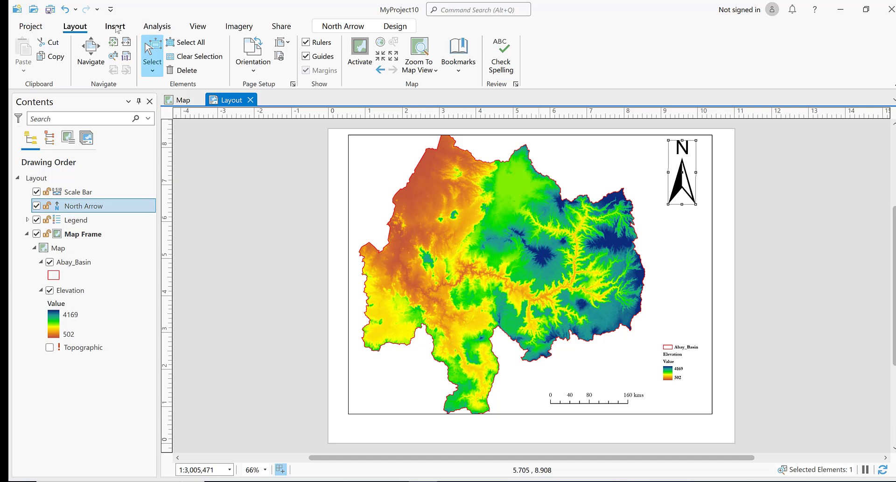
# - Insert a Black Horizontal Label Graticule on the map frame and open its properties
pyautogui.click(115, 27)
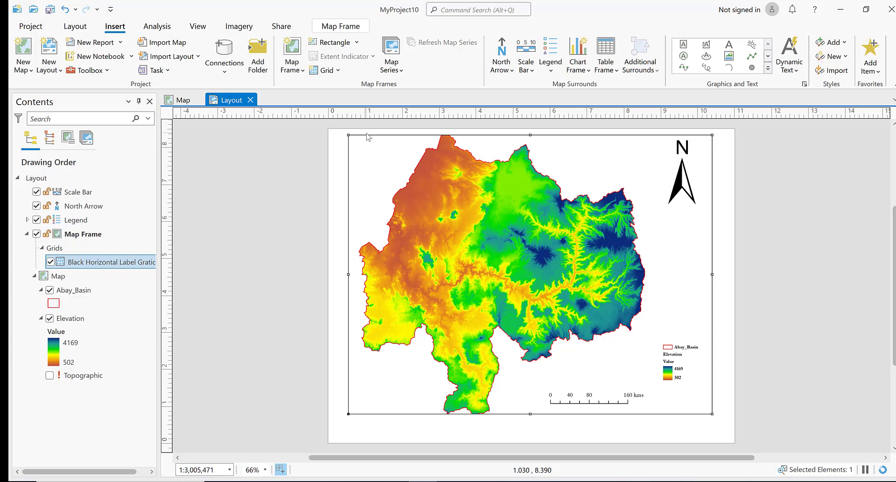
pyautogui.click(51, 262)
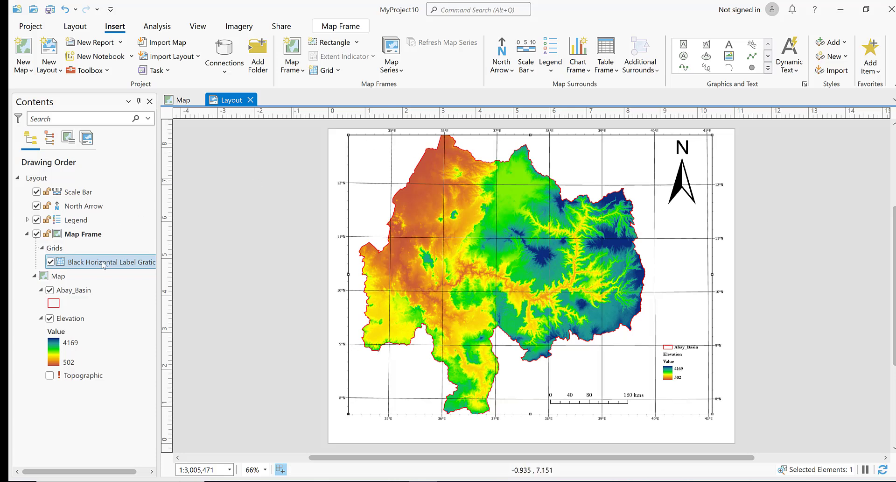
pyautogui.rightClick(103, 262)
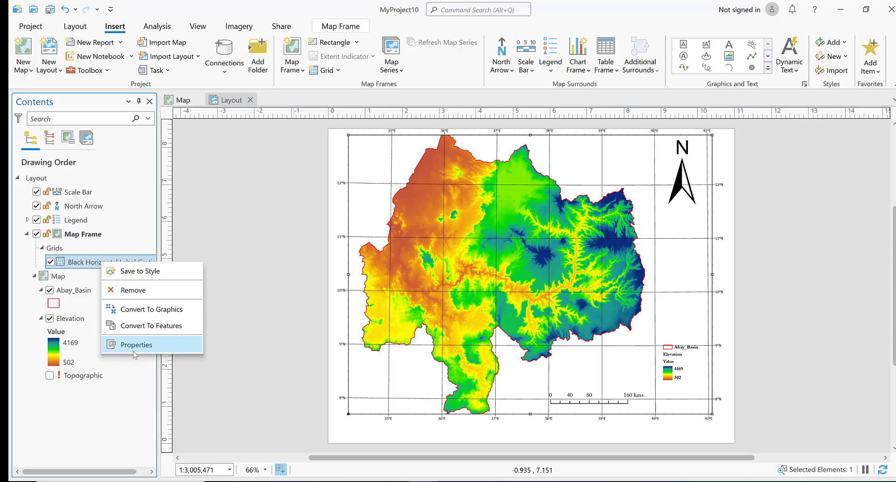
pyautogui.click(137, 345)
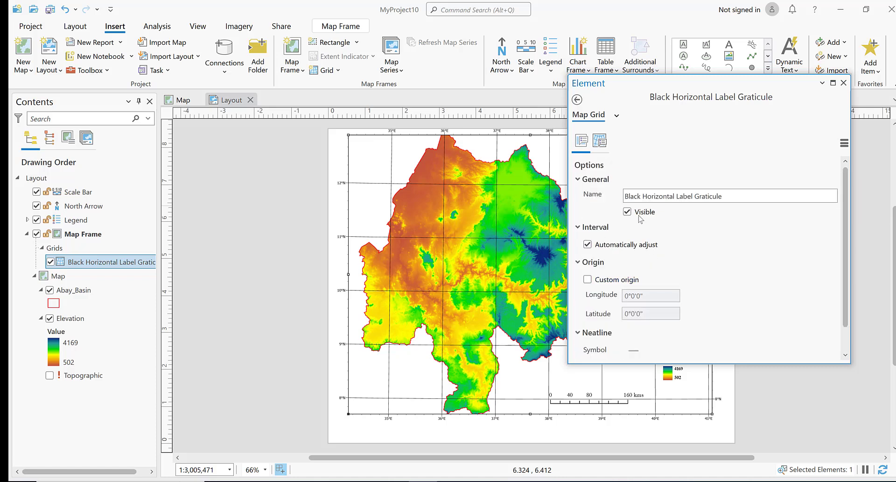
# - Remove the graticule gridlines and make the east and west labels vertical, keeping degrees minutes seconds
pyautogui.click(600, 141)
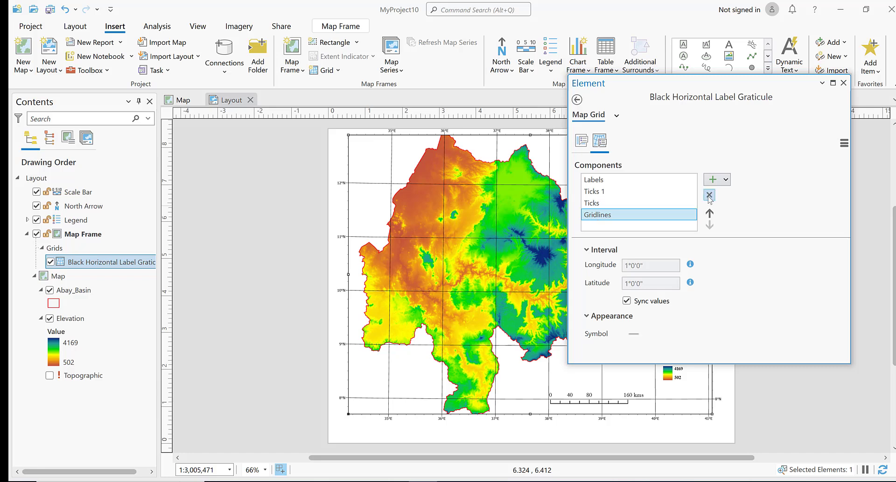
pyautogui.click(709, 195)
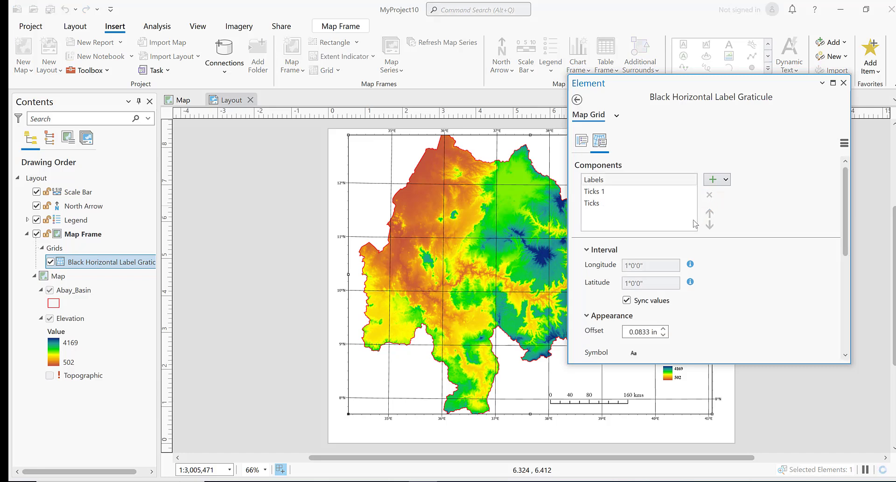
pyautogui.click(622, 179)
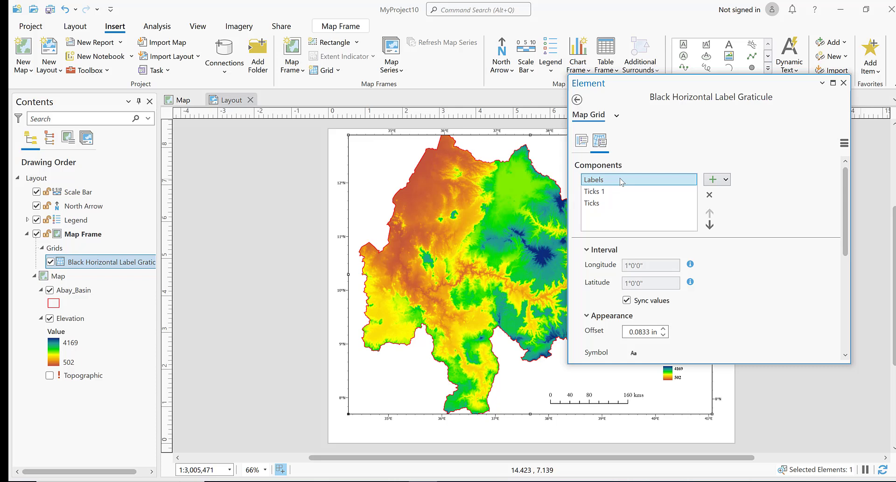
pyautogui.scroll(-3)
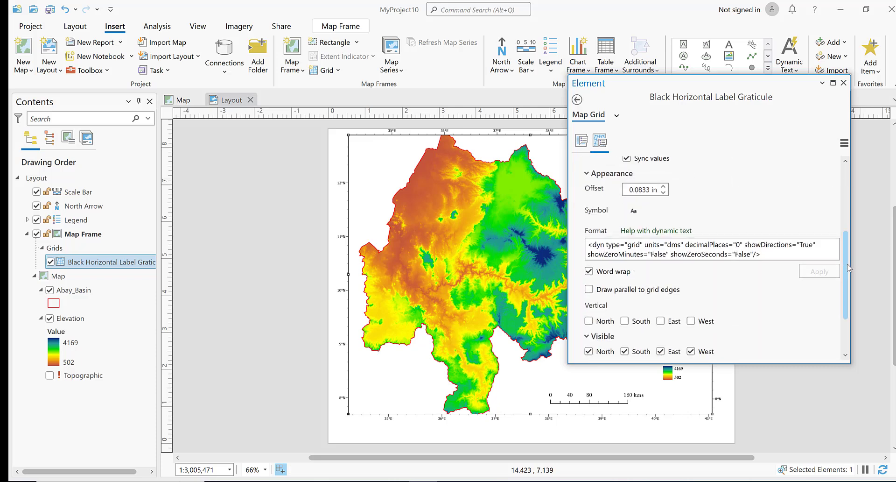
pyautogui.scroll(-3)
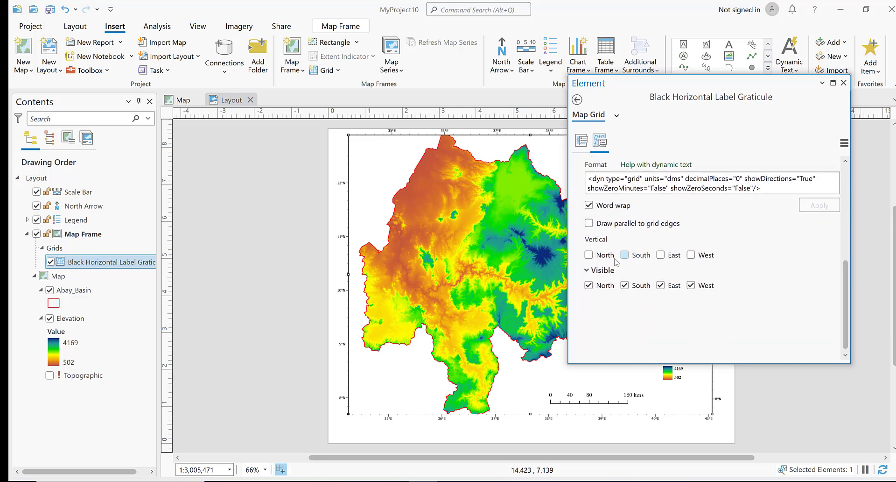
pyautogui.click(660, 255)
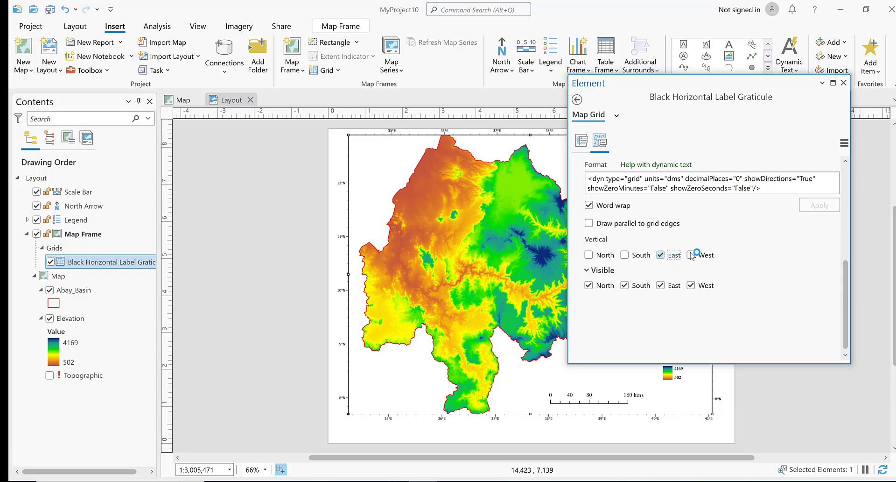
pyautogui.click(692, 255)
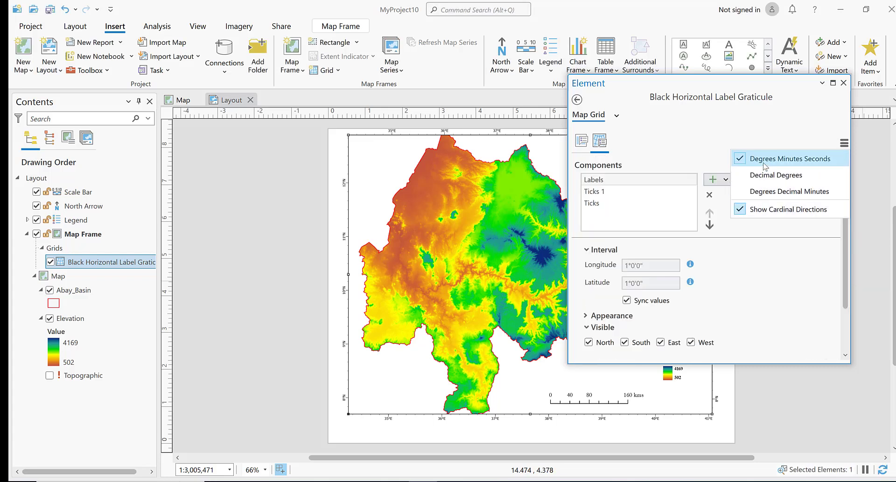
pyautogui.click(789, 157)
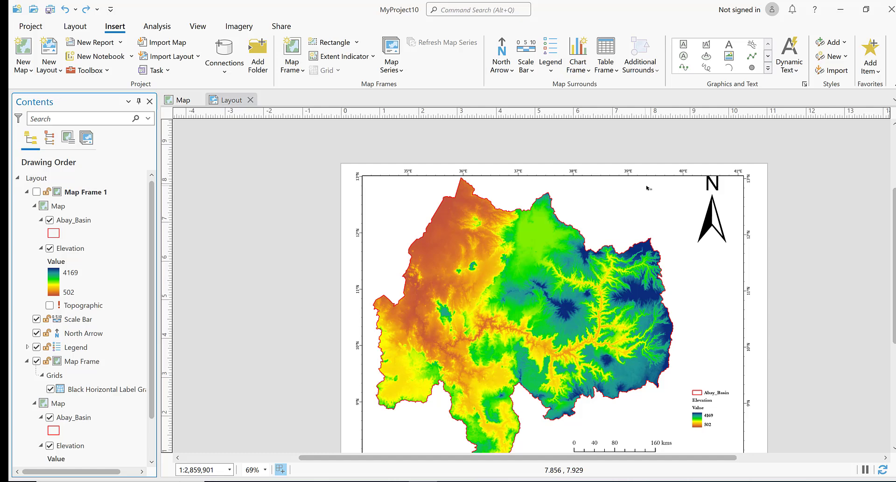
# - Tuck the north arrow into the map frame's corner and bring up the Share commands
pyautogui.click(711, 226)
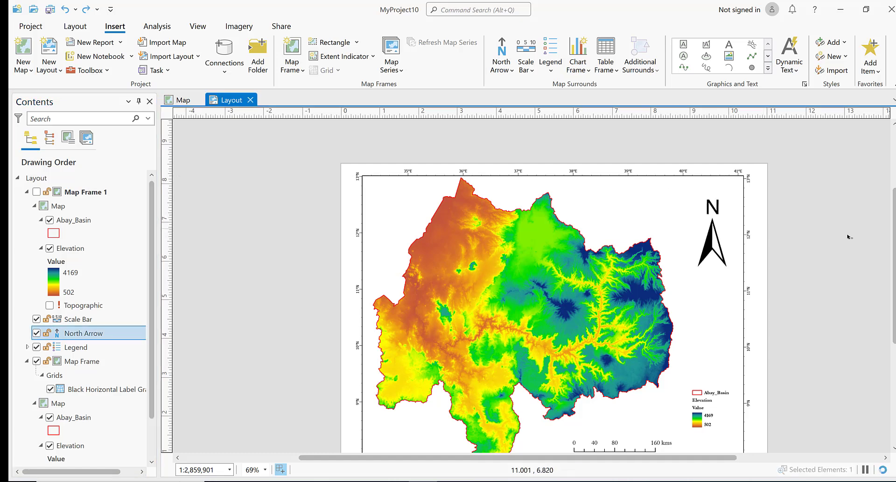
pyautogui.click(711, 234)
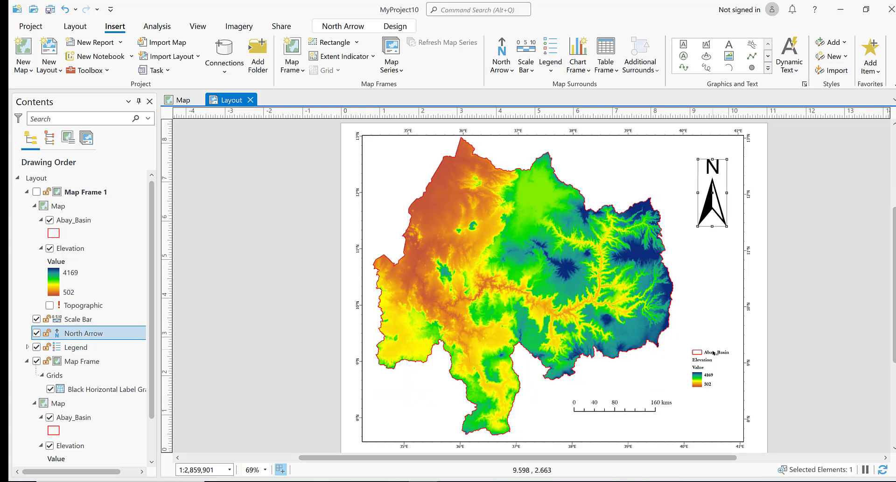
pyautogui.moveTo(633, 452)
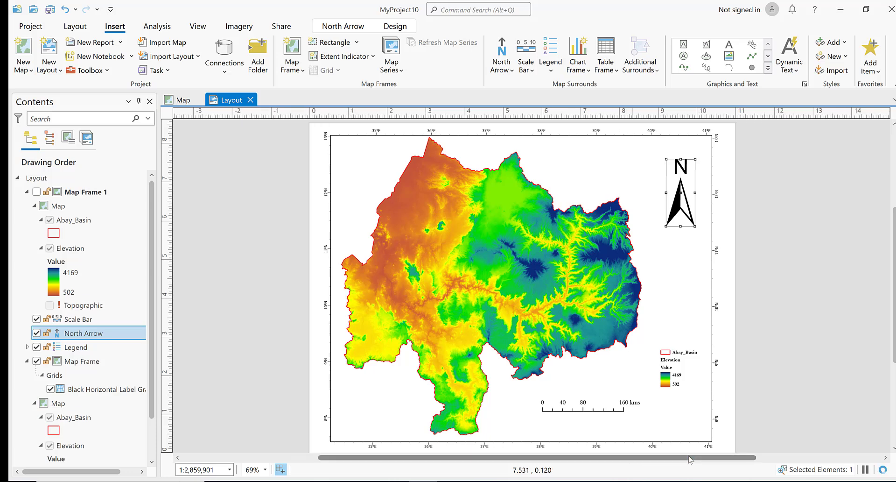
pyautogui.moveTo(773, 195)
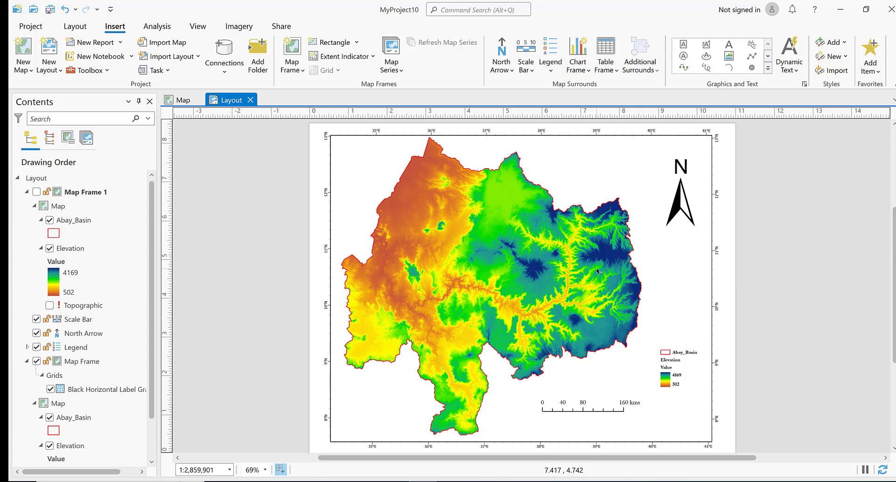
pyautogui.moveTo(582, 269)
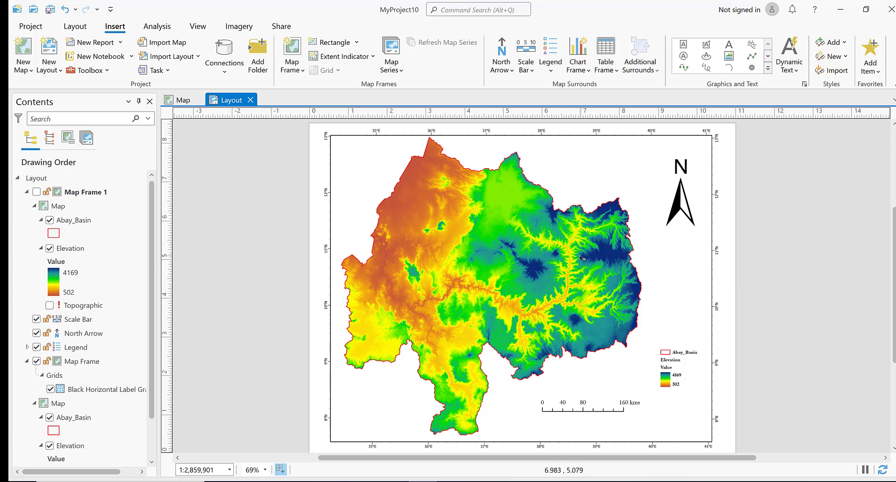
pyautogui.moveTo(631, 254)
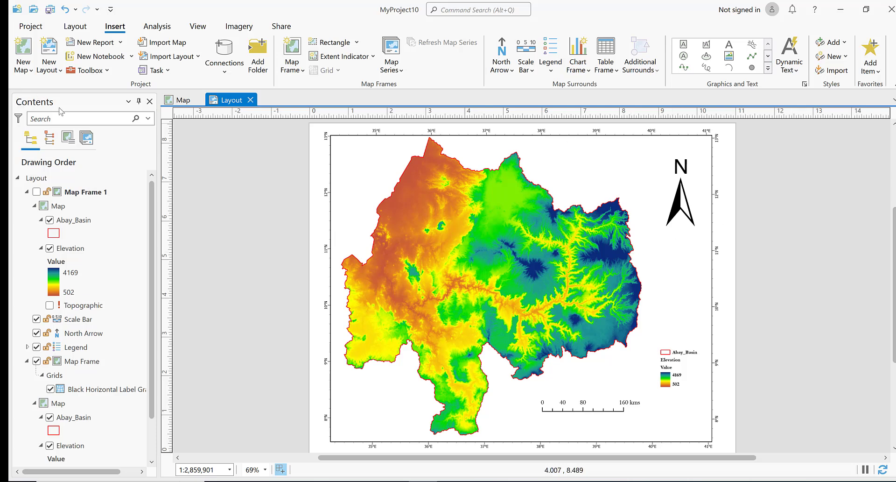
pyautogui.moveTo(21, 52)
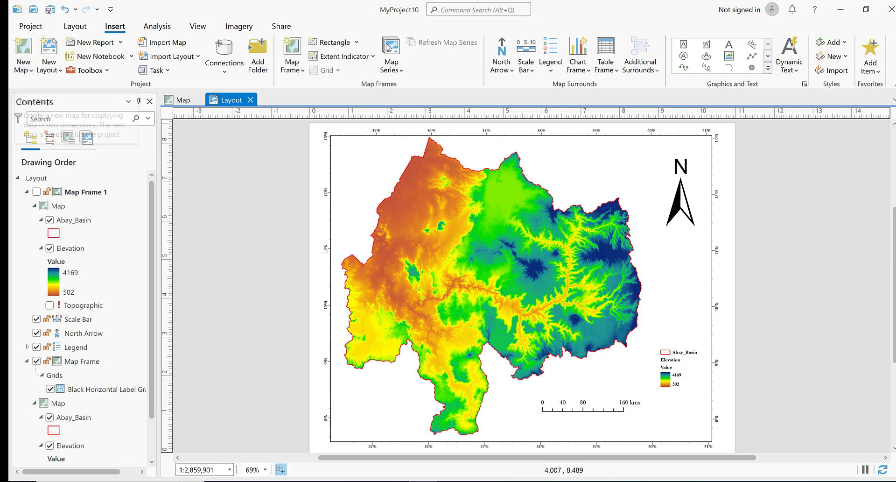
pyautogui.click(281, 27)
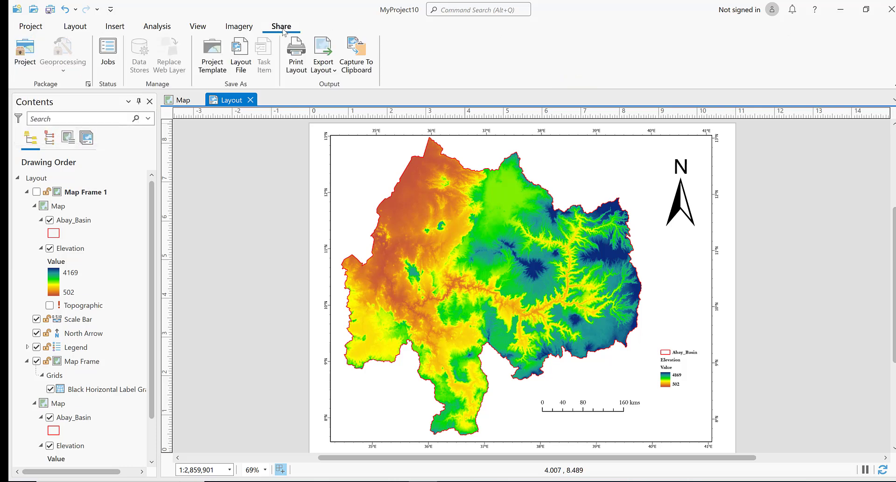
pyautogui.moveTo(323, 51)
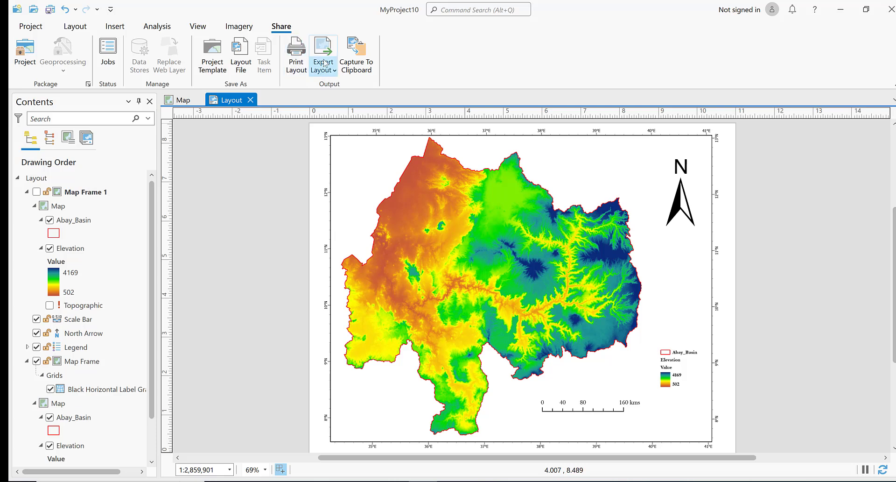
# - Export the layout as a 600 DPI PNG, overwriting the existing Layout.png
pyautogui.click(323, 53)
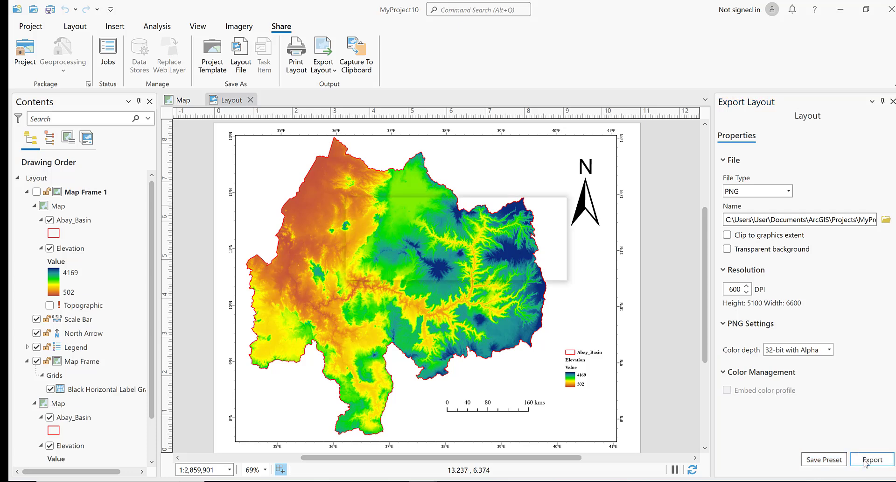
pyautogui.click(872, 459)
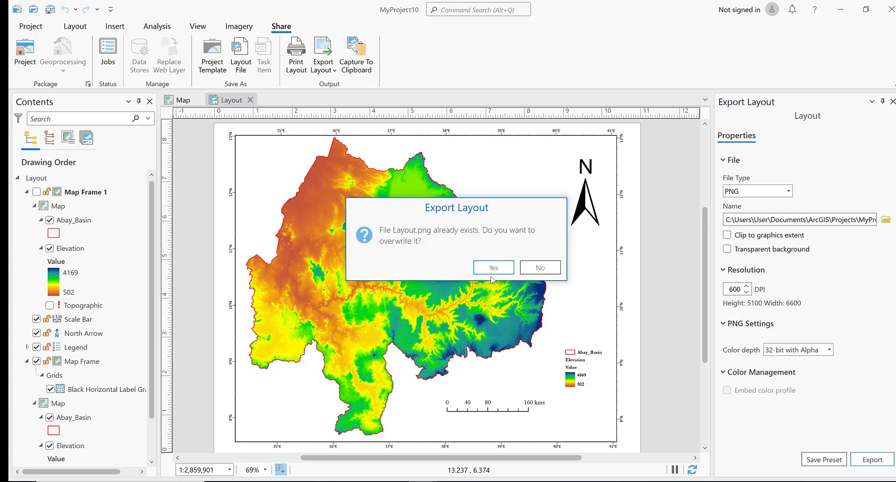
pyautogui.click(492, 267)
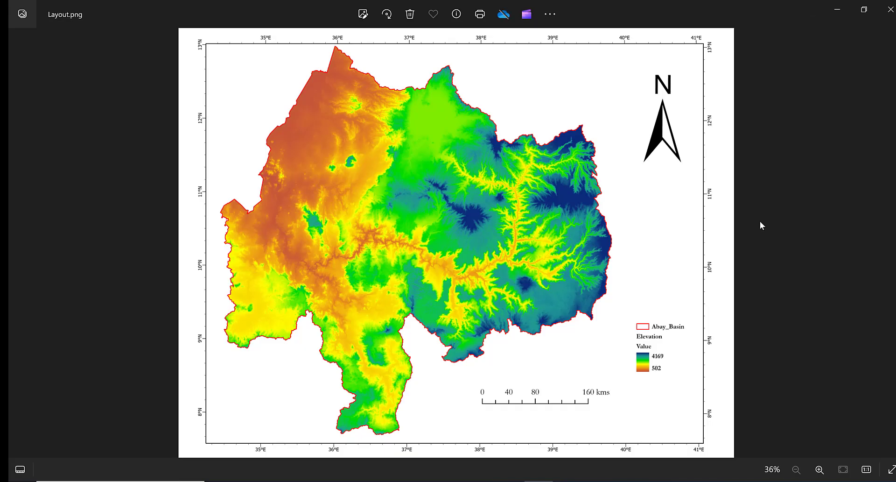
pyautogui.moveTo(355, 135)
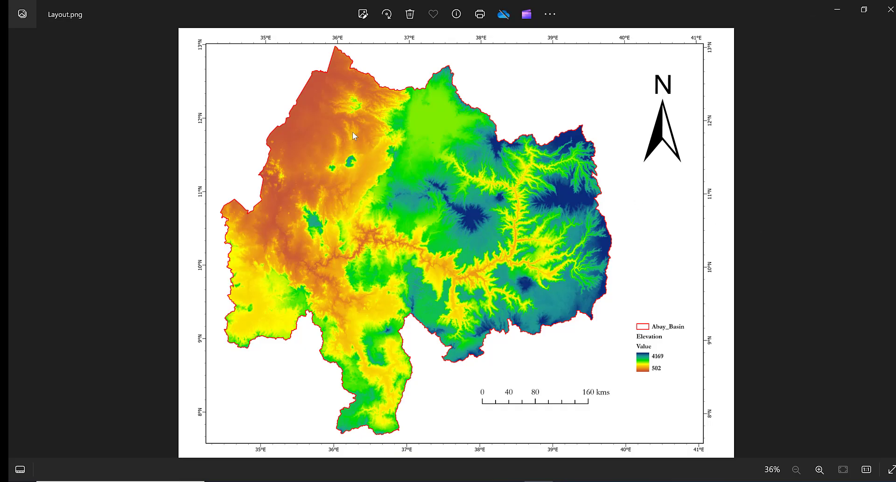
pyautogui.moveTo(470, 171)
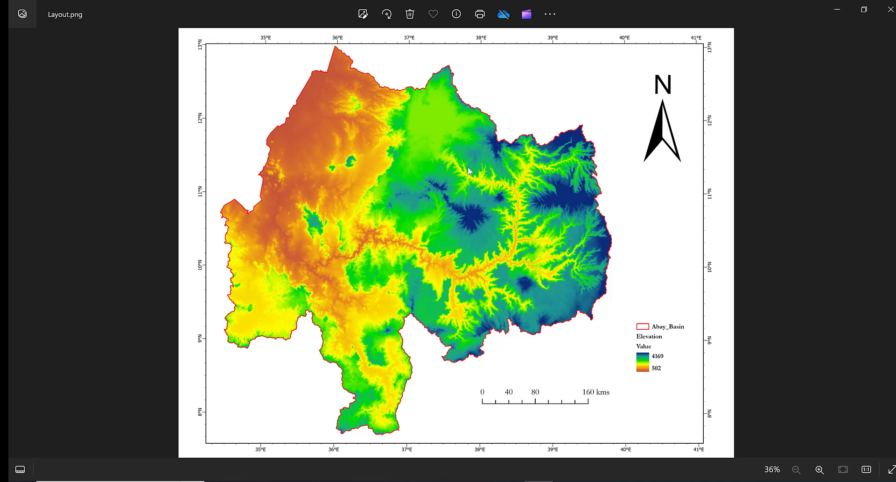
pyautogui.moveTo(748, 127)
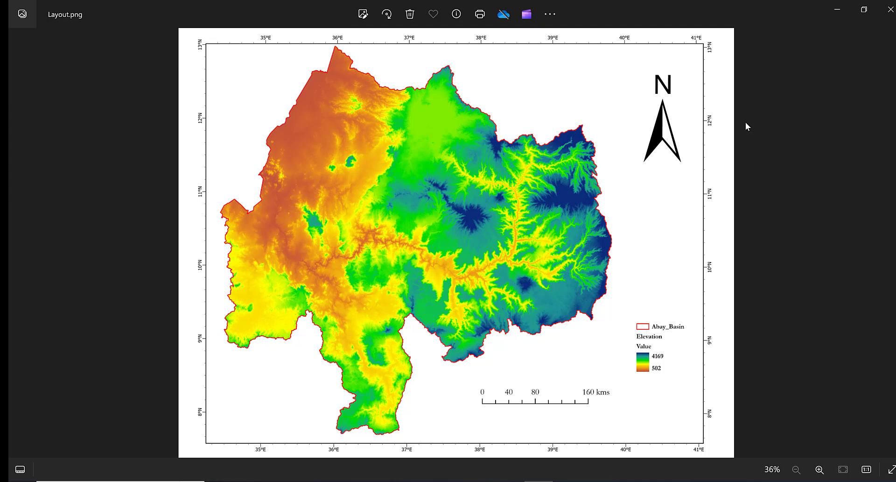
pyautogui.moveTo(497, 200)
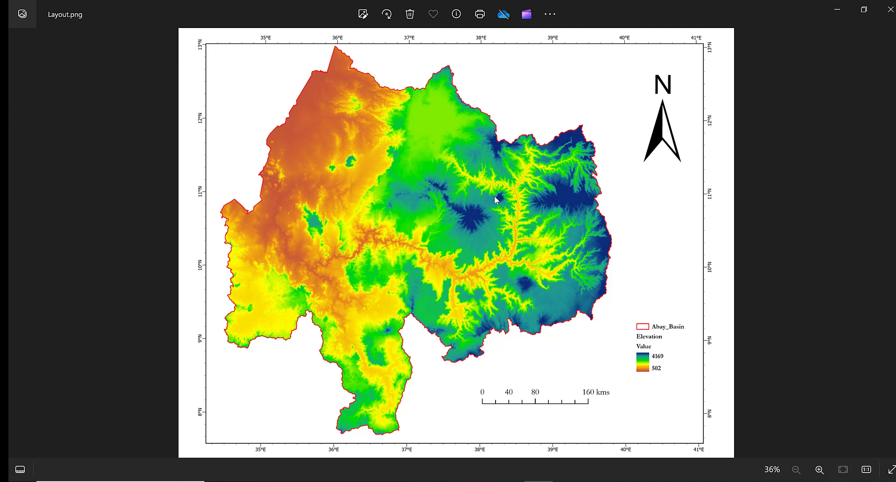
pyautogui.moveTo(539, 272)
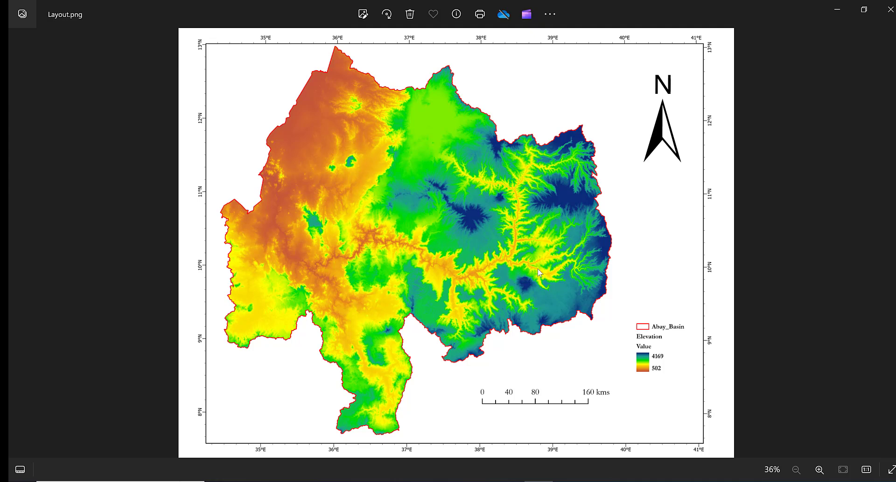